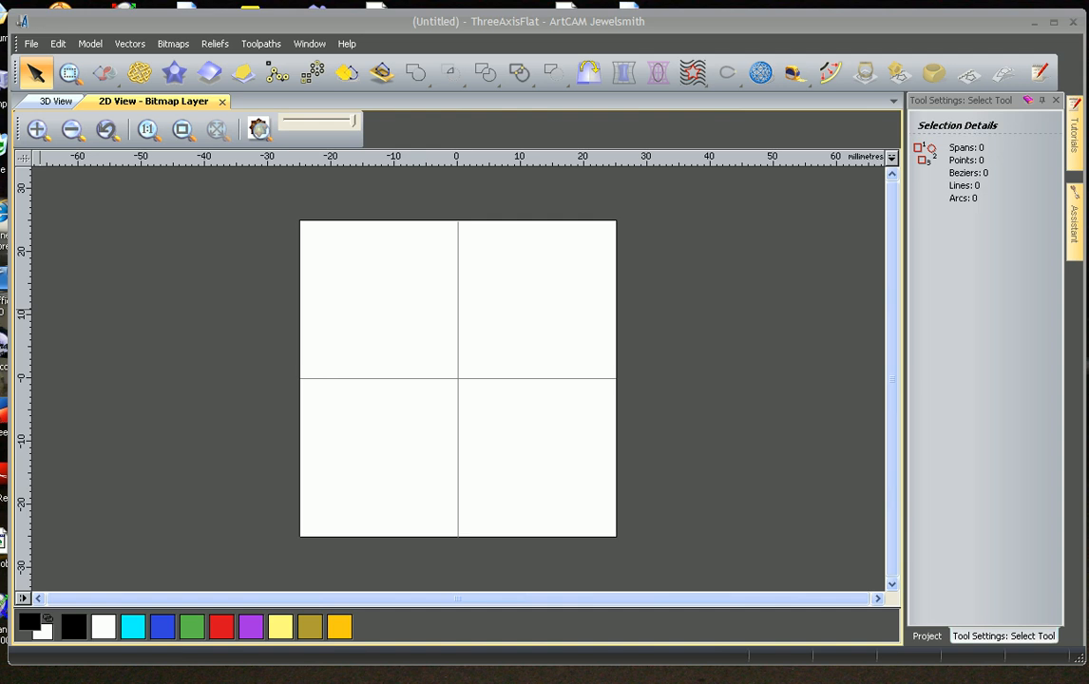
# Draw a 6.5 mm circle at the origin 0,0 in the 3D view.
pyautogui.click(55, 101)
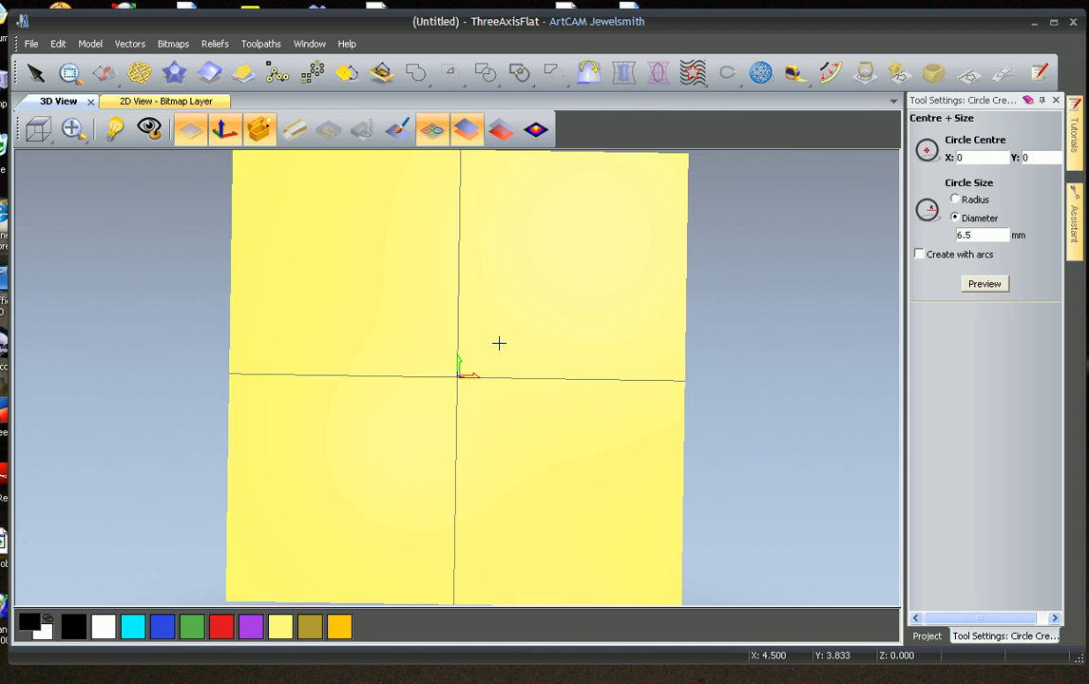
pyautogui.click(984, 283)
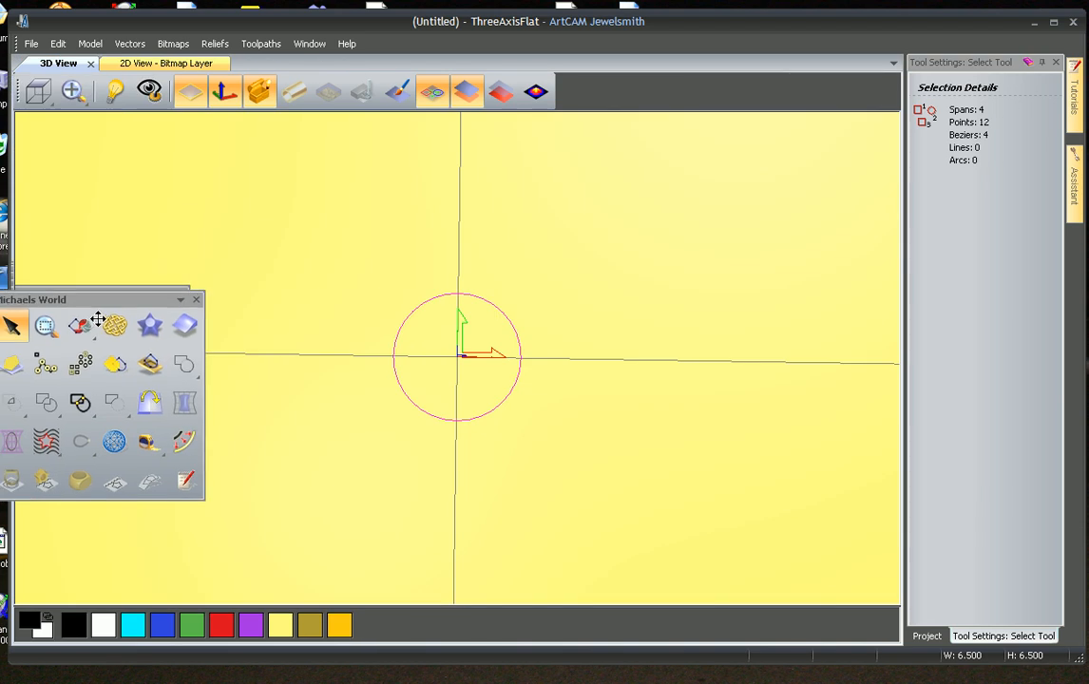
pyautogui.moveTo(95, 300); pyautogui.dragTo(145, 289)
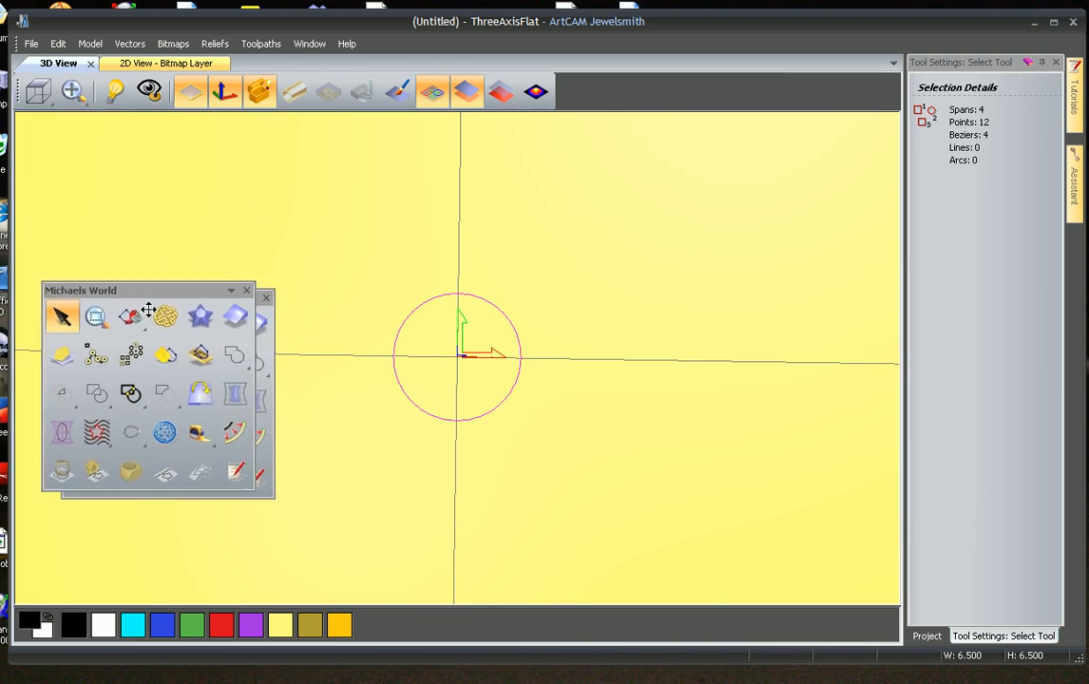
pyautogui.click(234, 433)
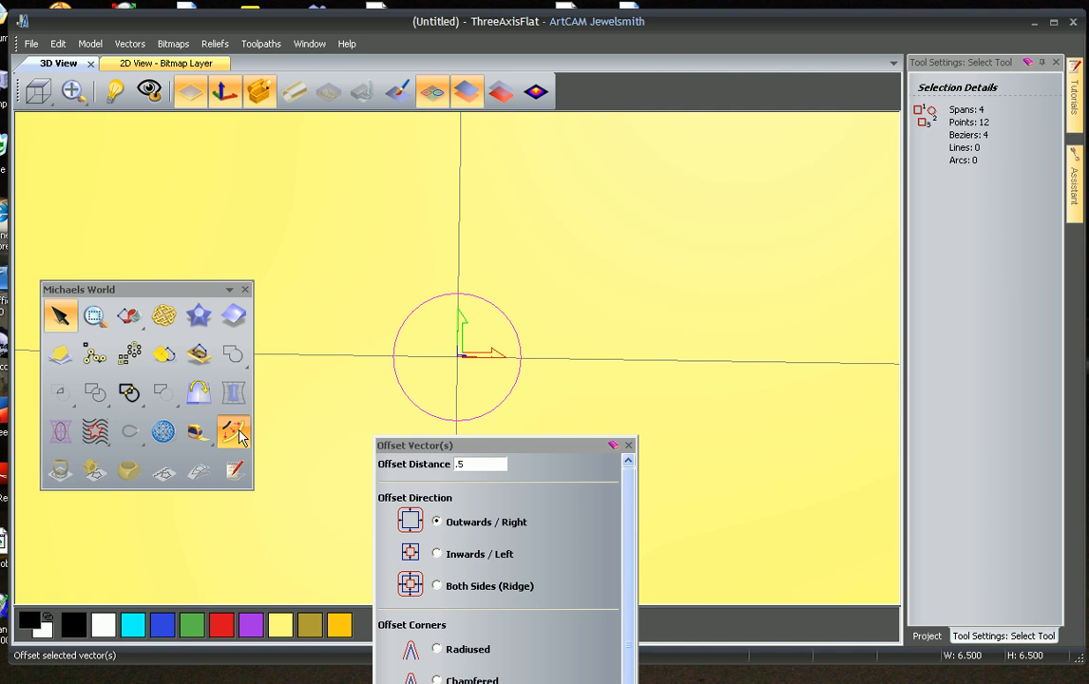
# Offset the circle outwards by .6, .9 and .55 to form concentric rings.
pyautogui.write('6')
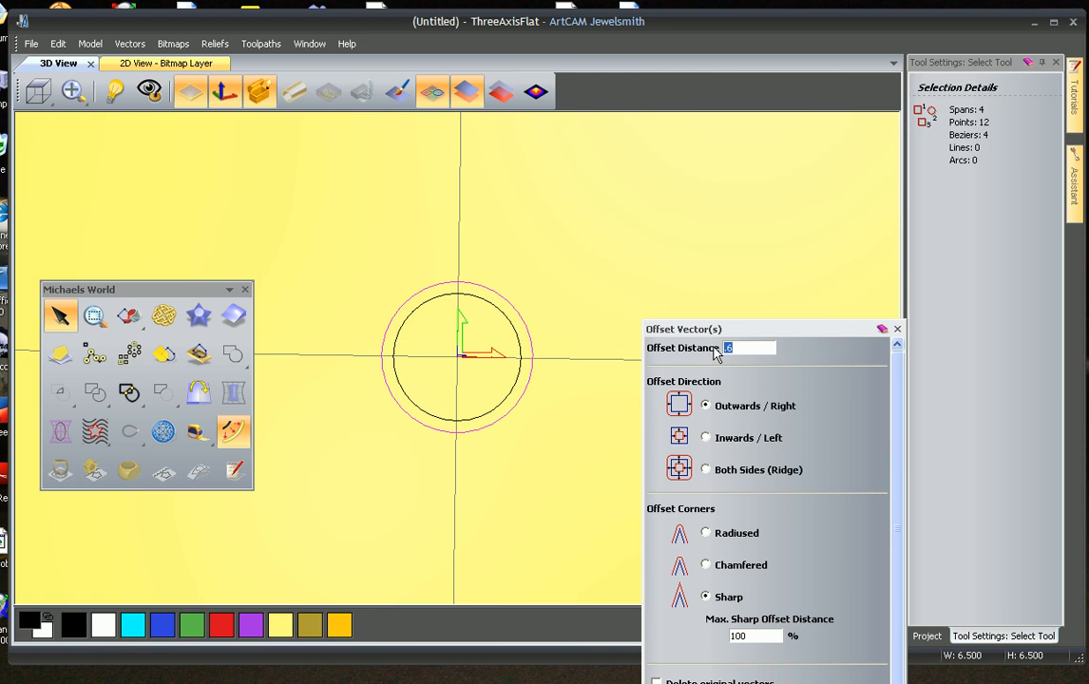
pyautogui.write('.9')
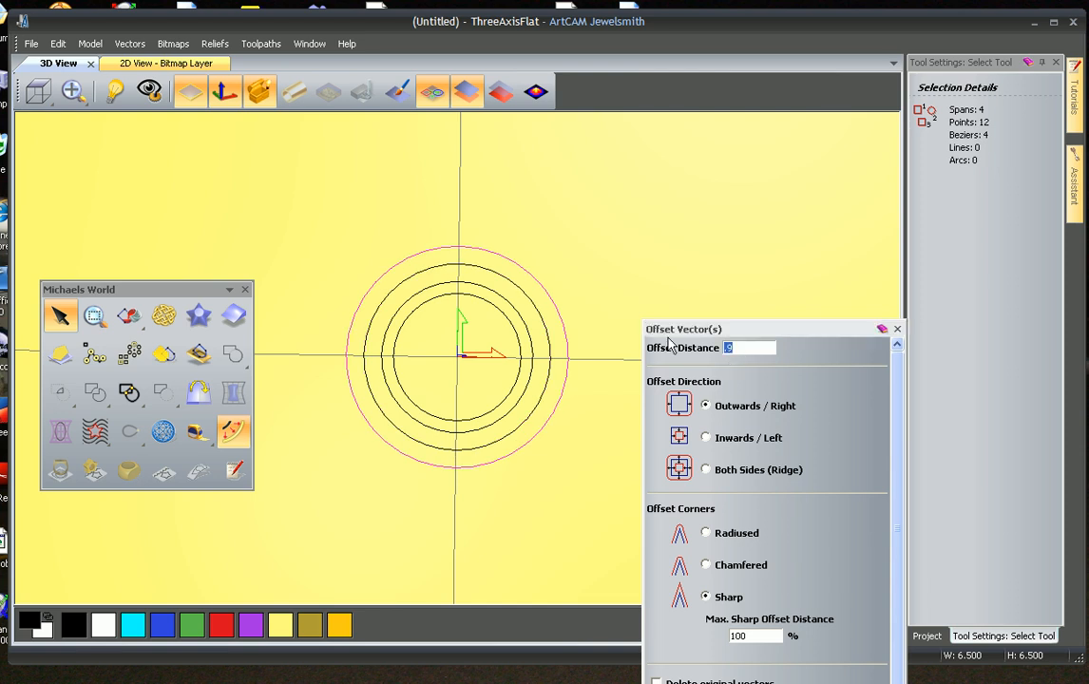
pyautogui.write('.55')
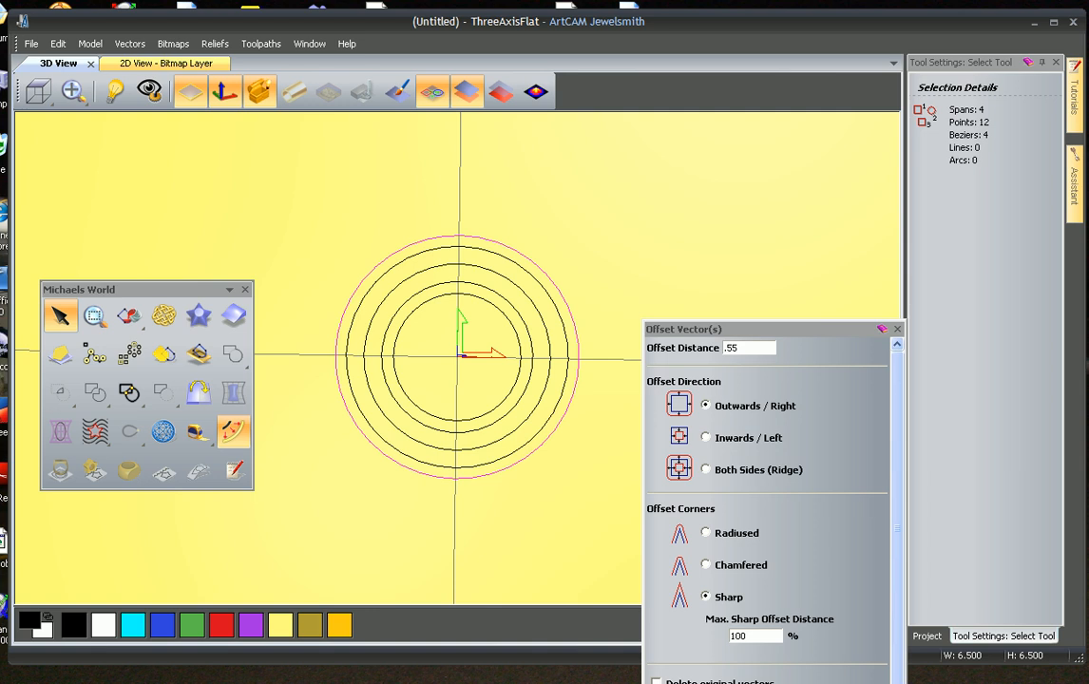
pyautogui.moveTo(196, 156)
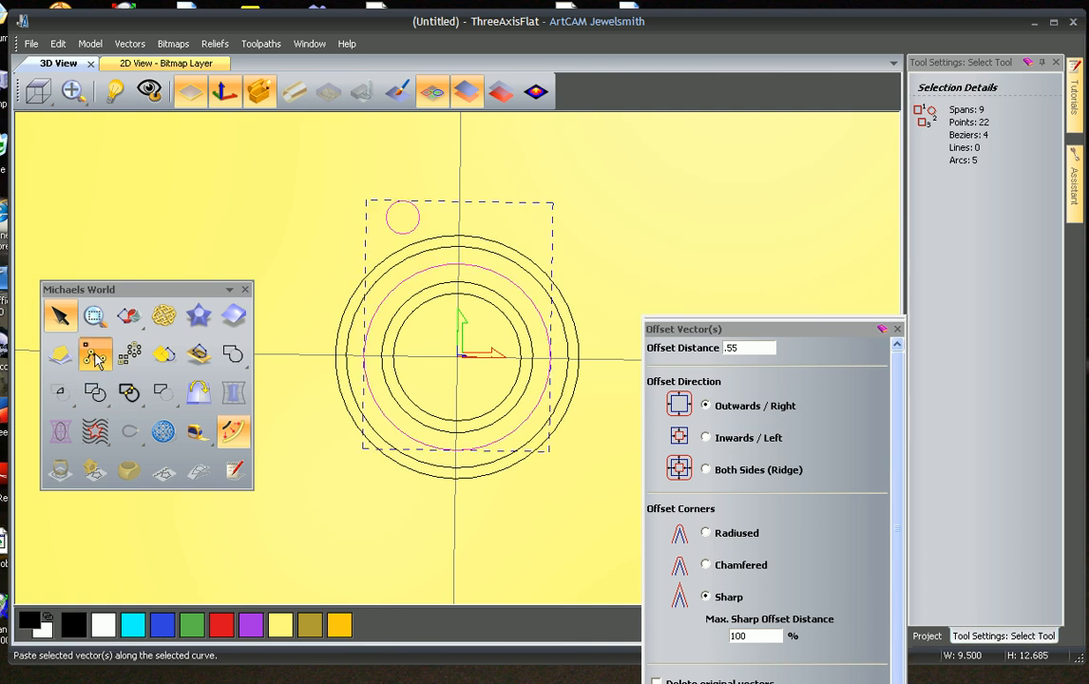
# Paste 16 copies of the small stone circle evenly along the guide curve.
pyautogui.click(93, 356)
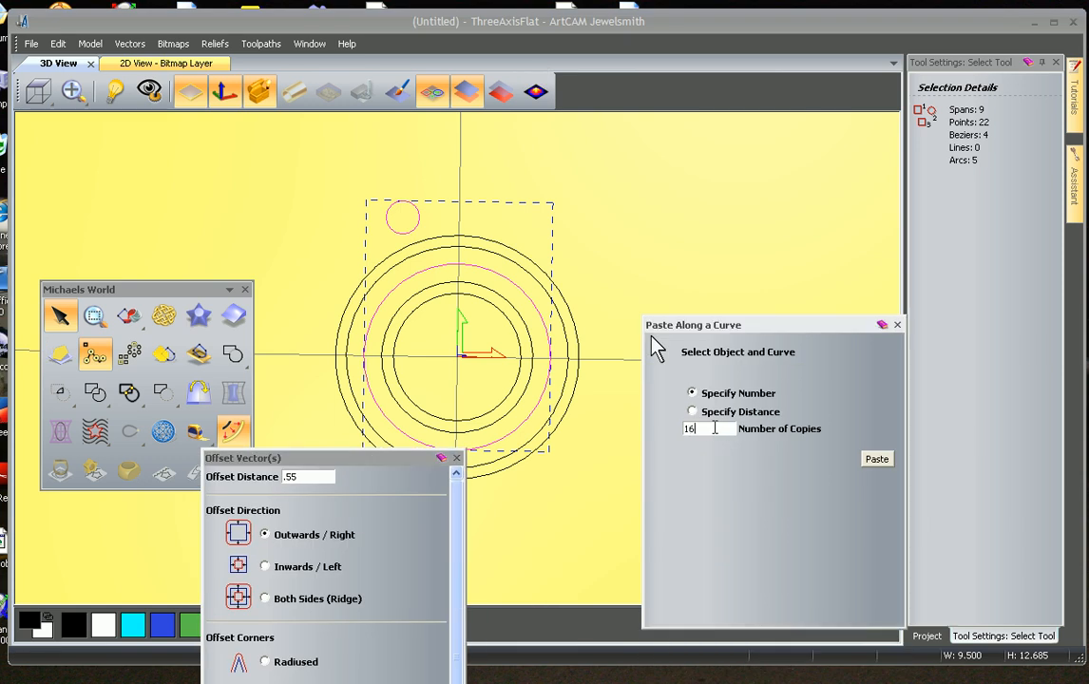
pyautogui.click(874, 457)
pyautogui.write('.')
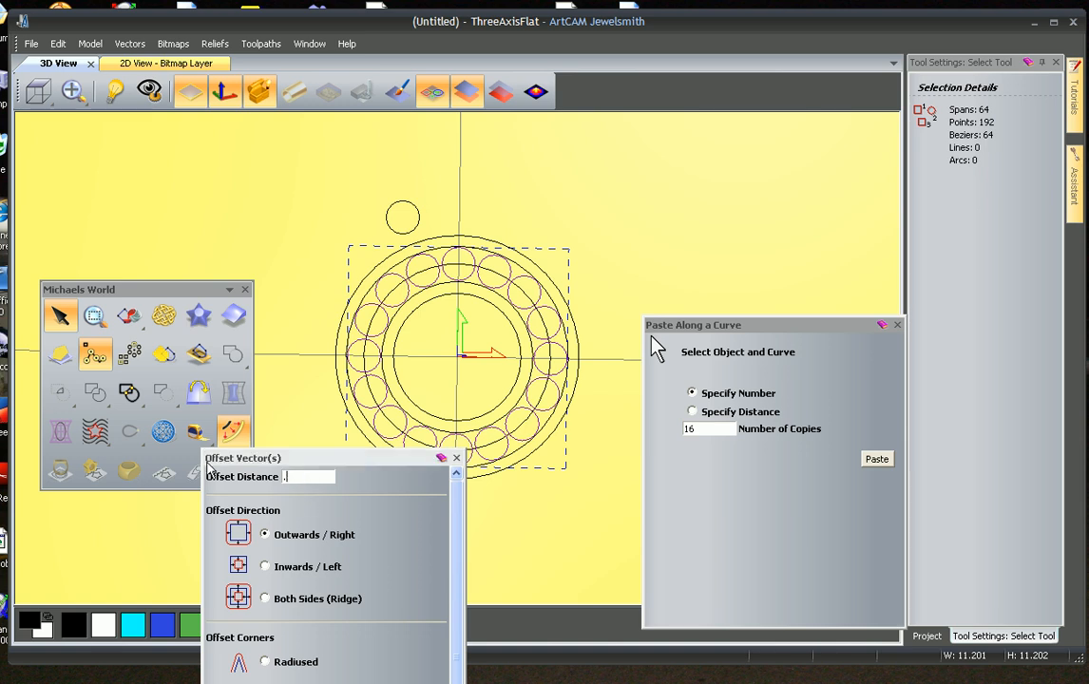
pyautogui.write('15')
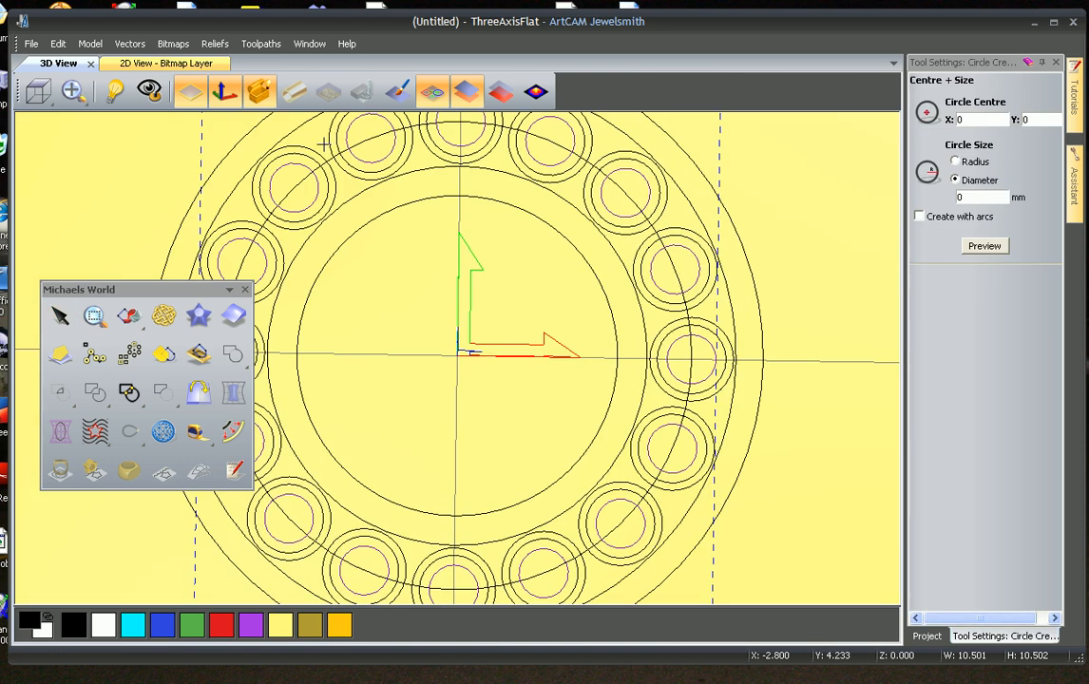
# Rotate-copy the post circle 16 times over 360 degrees around the centre.
pyautogui.click(319, 139)
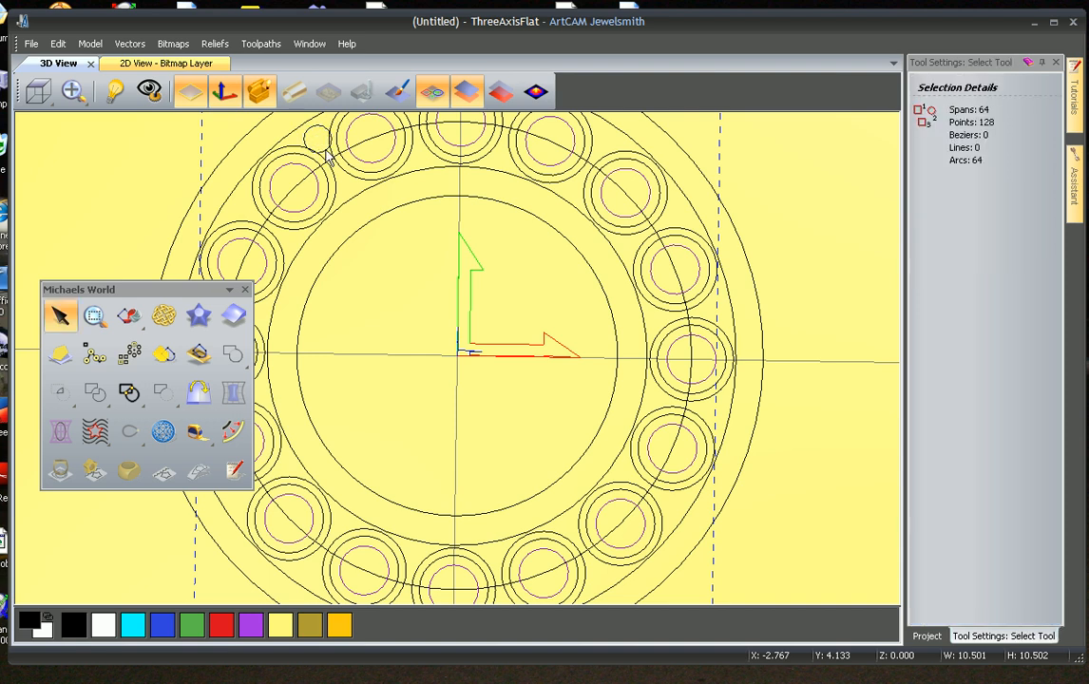
pyautogui.click(320, 141)
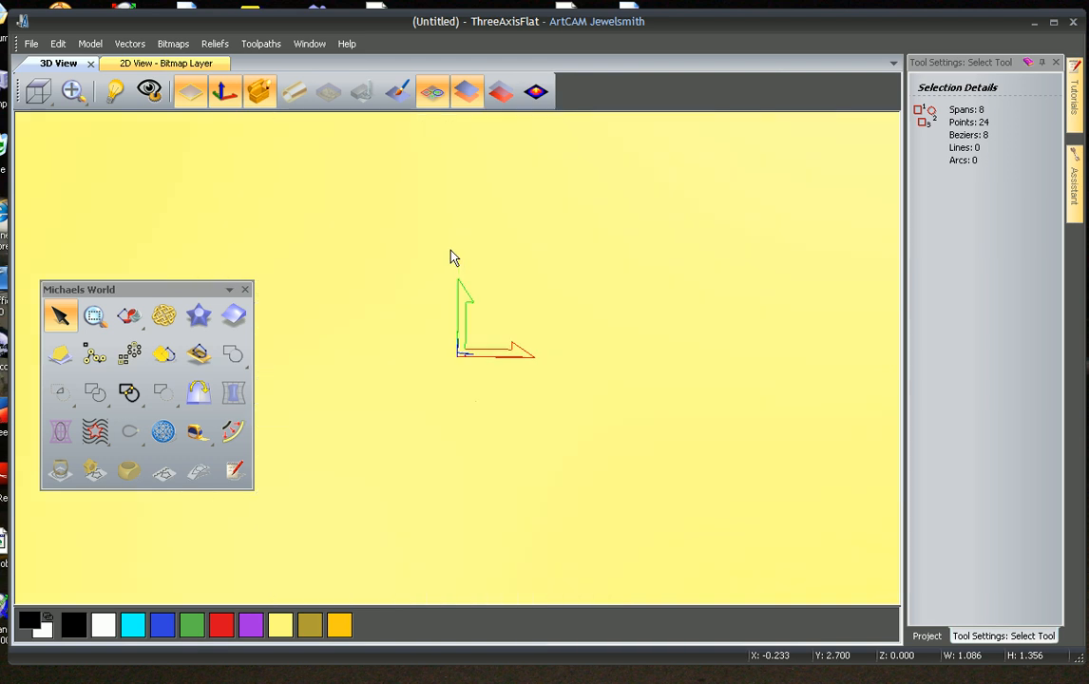
pyautogui.click(129, 355)
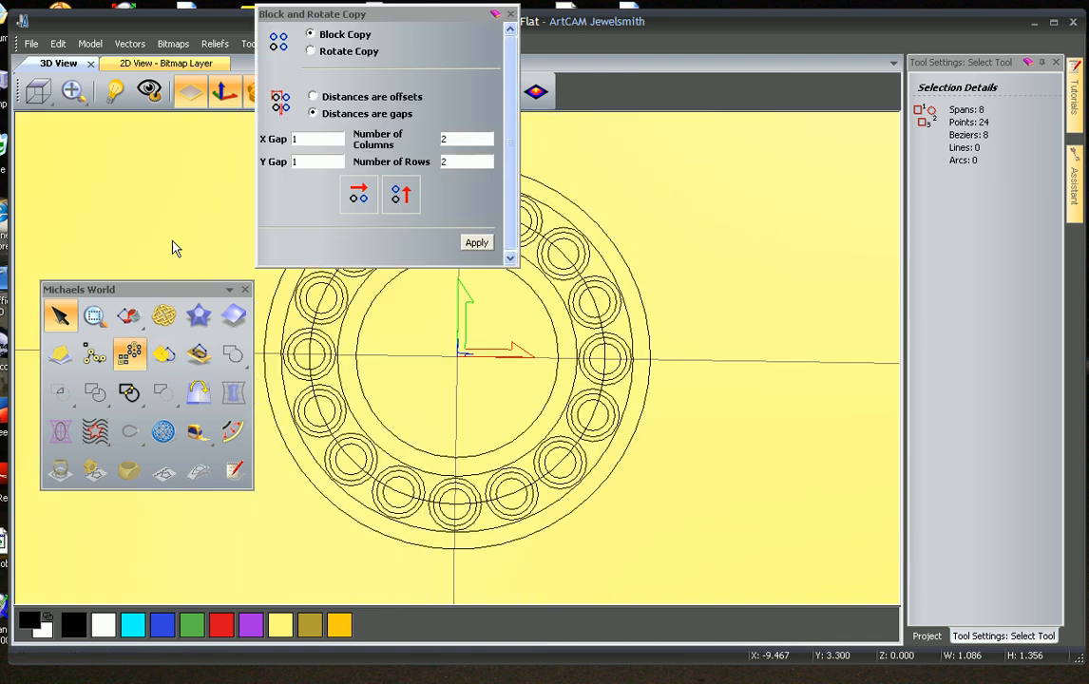
pyautogui.click(310, 49)
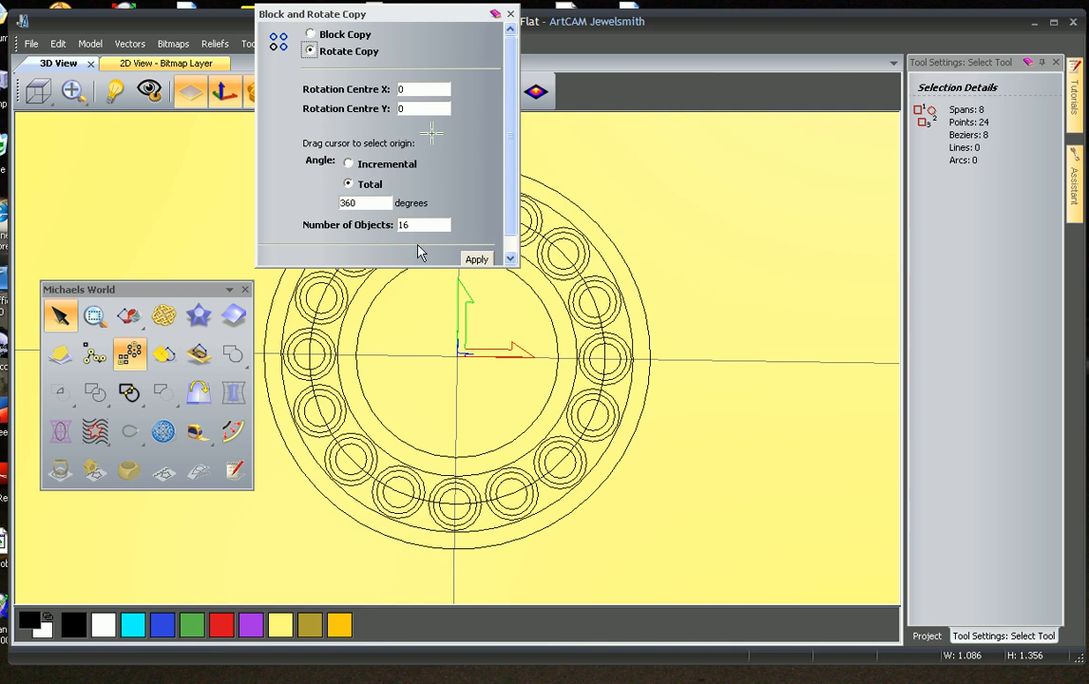
pyautogui.click(475, 258)
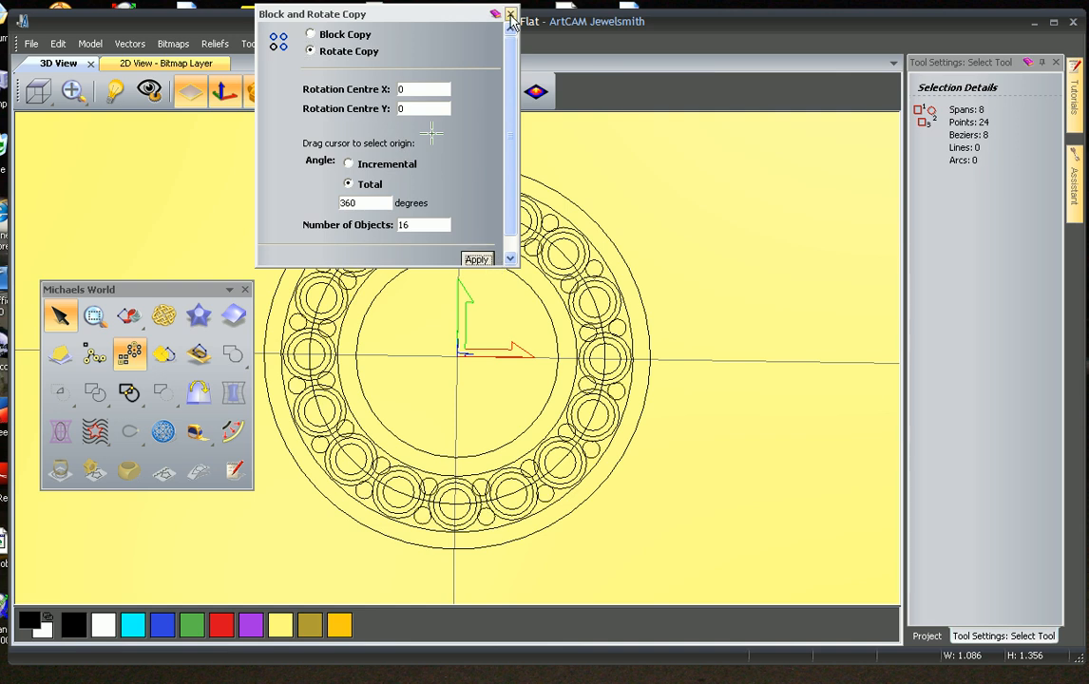
pyautogui.click(512, 15)
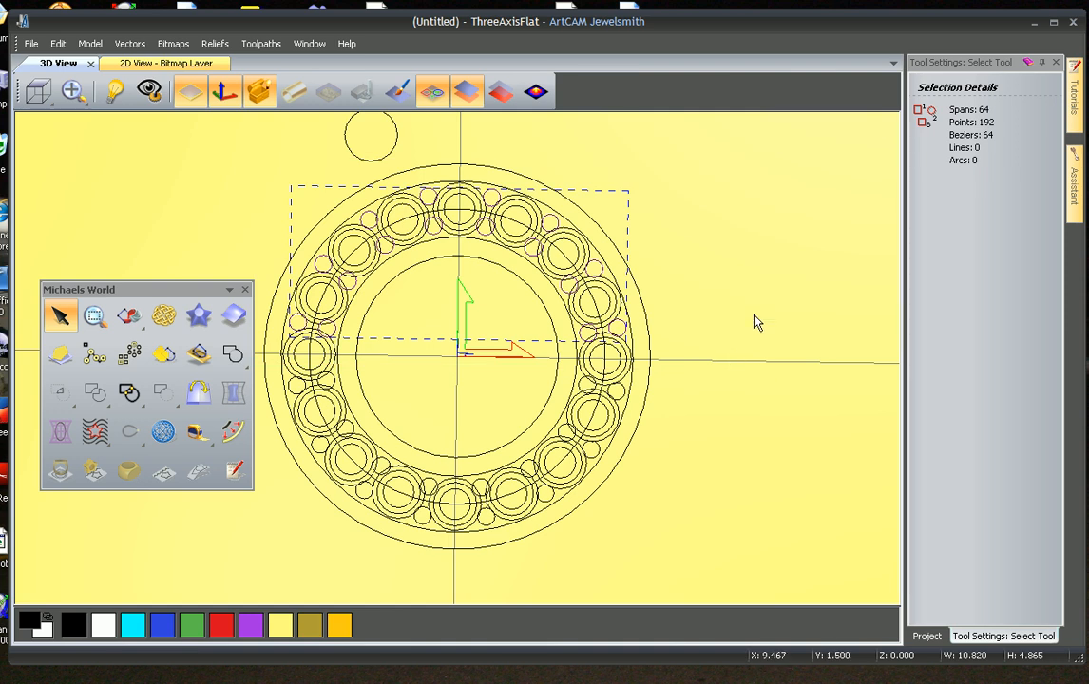
pyautogui.moveTo(758, 319); pyautogui.dragTo(270, 574)
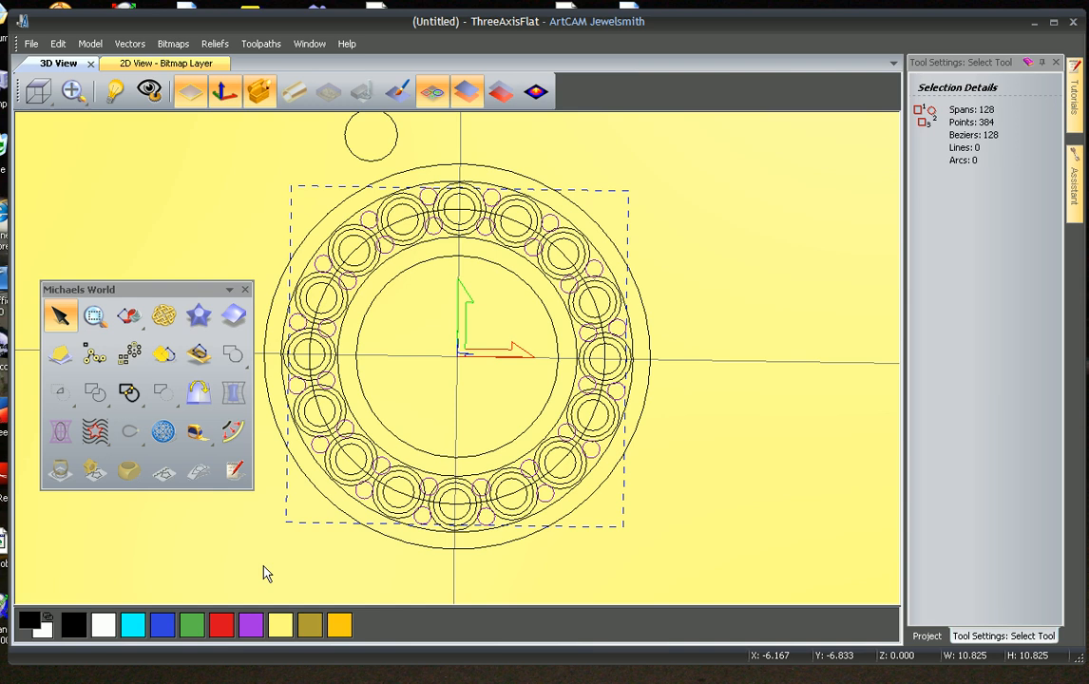
pyautogui.moveTo(744, 574)
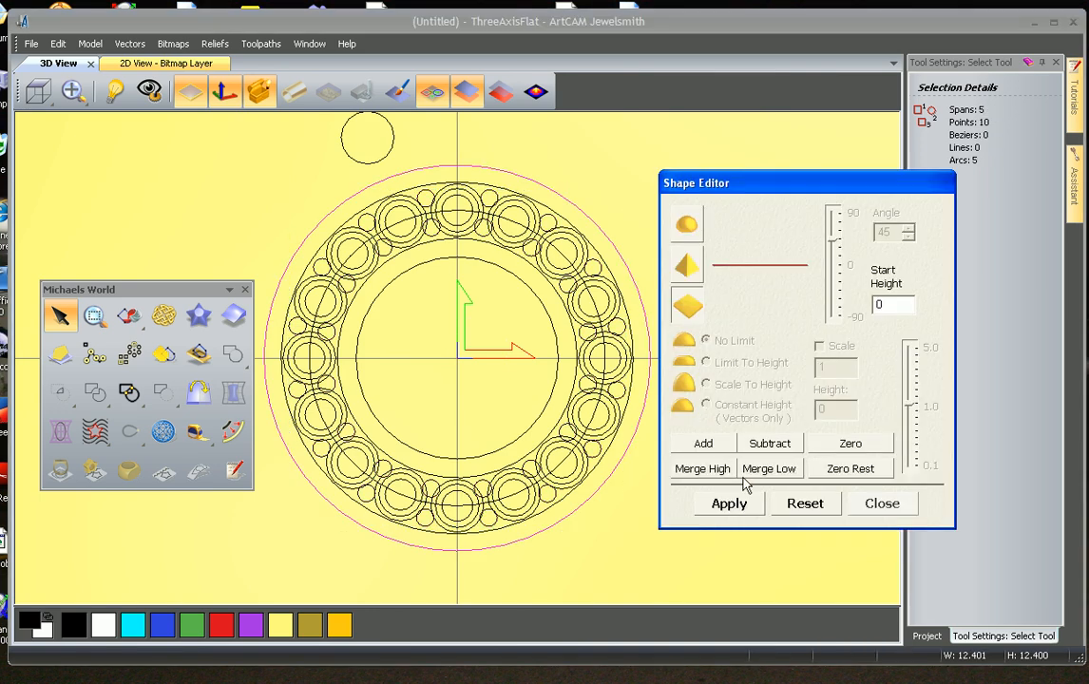
# Add 90° dome relief to the stone and post circles starting at height 0.55.
pyautogui.write('2')
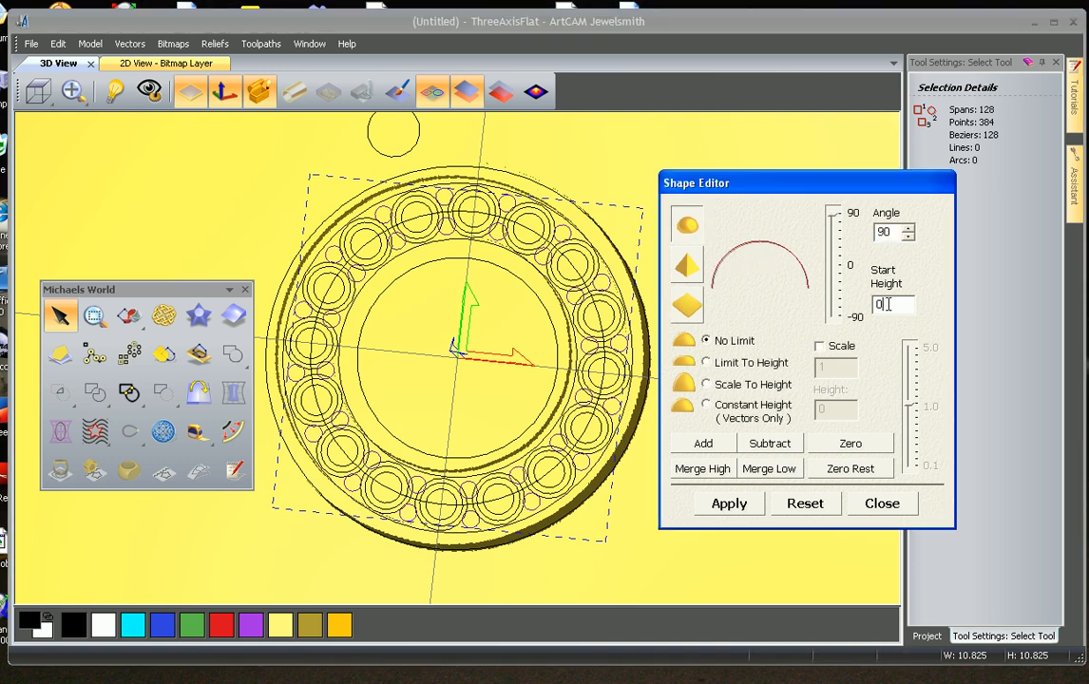
pyautogui.write('0.55')
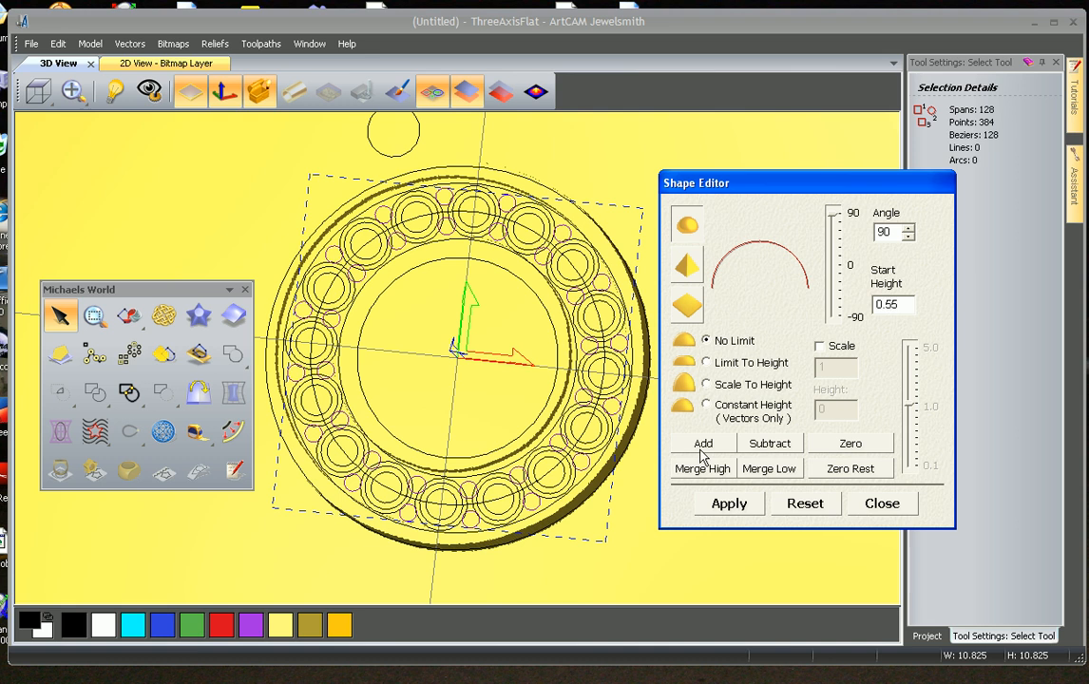
pyautogui.click(701, 443)
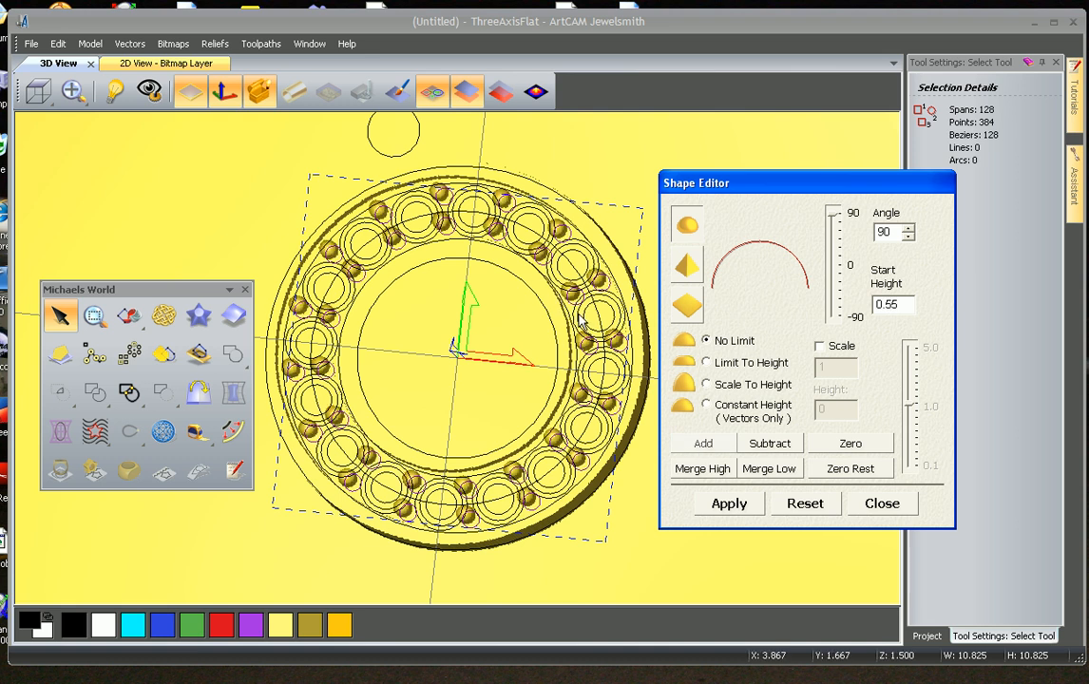
pyautogui.click(686, 266)
pyautogui.write('0.5')
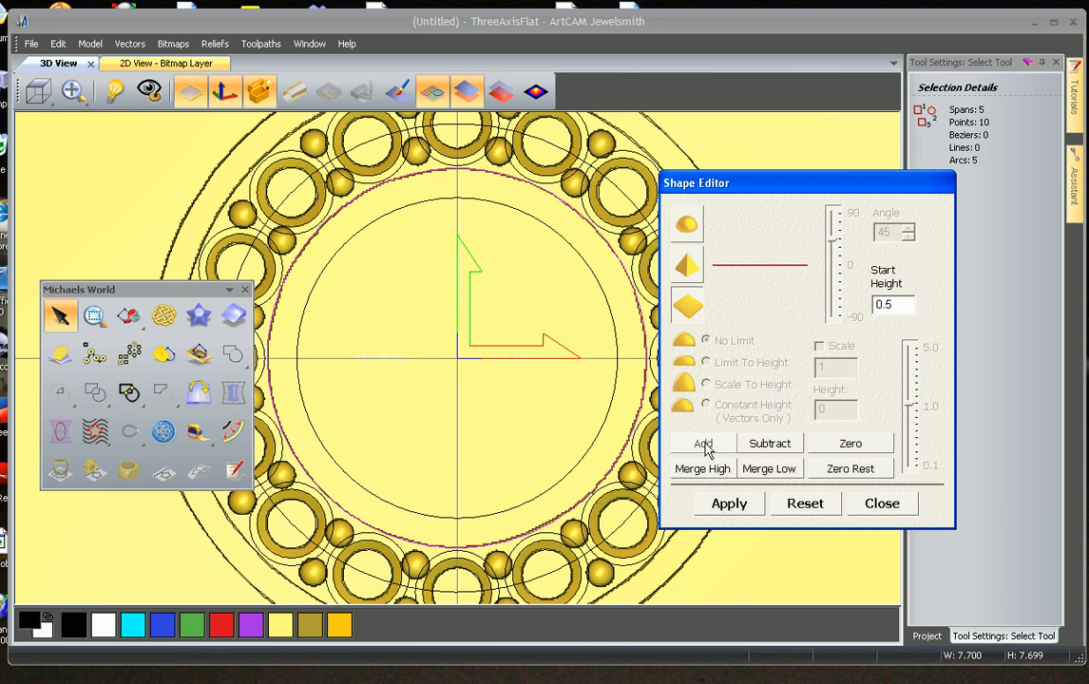
# Raise the 6.5 mm centre disc into relief at angle 63 with start height 0.6.
pyautogui.click(701, 443)
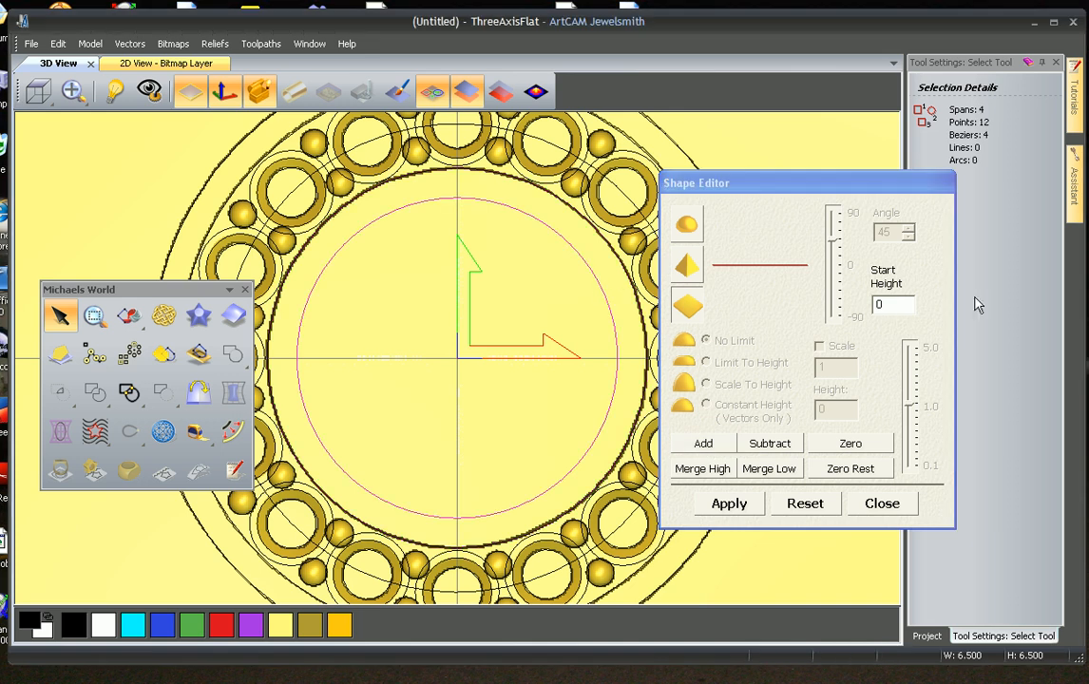
pyautogui.click(891, 304)
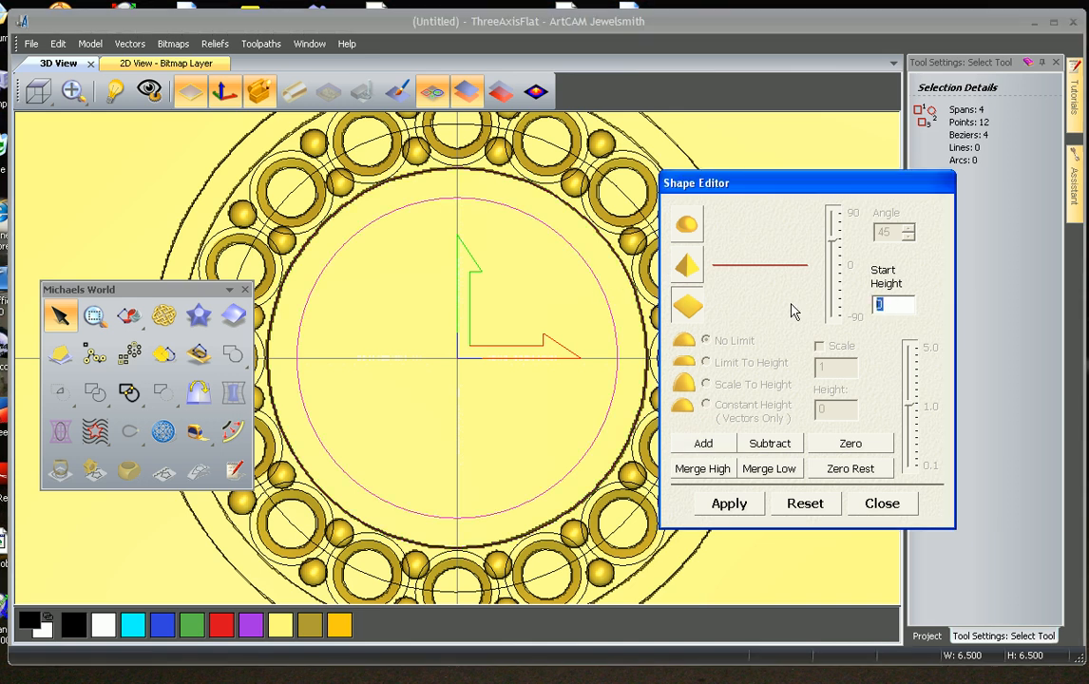
pyautogui.write('.6')
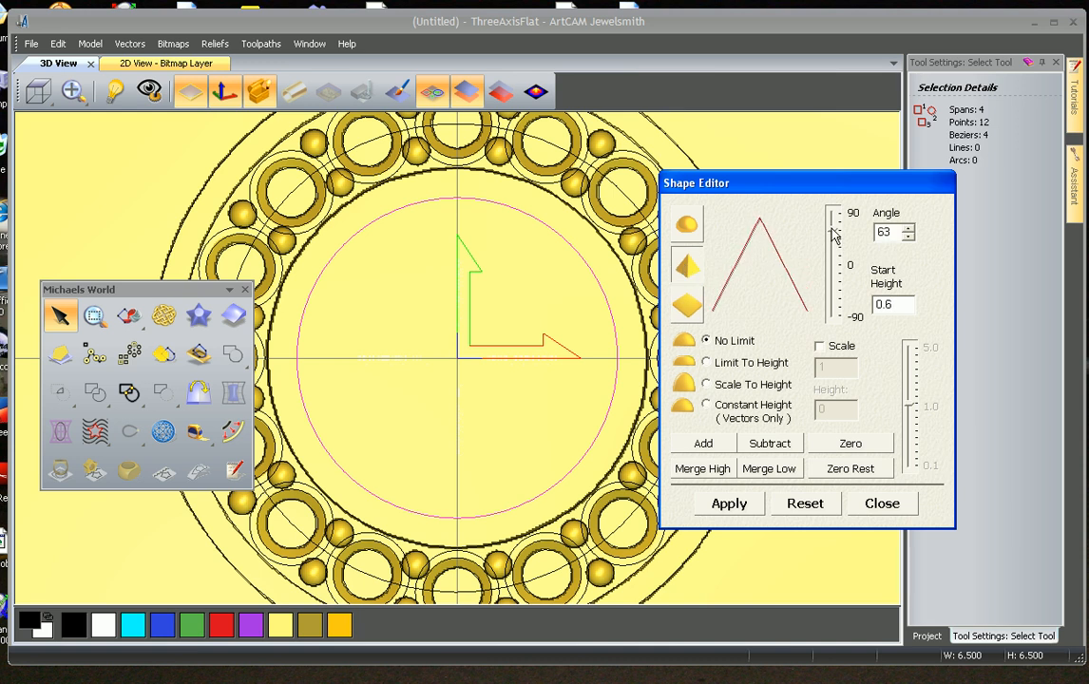
pyautogui.click(728, 504)
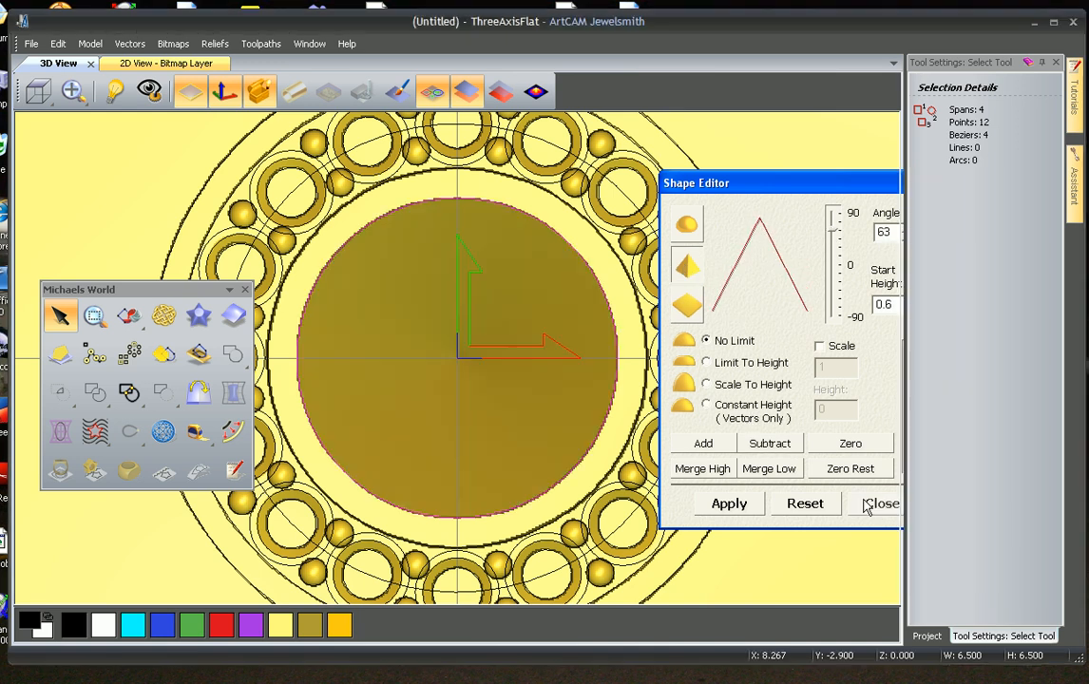
pyautogui.click(878, 504)
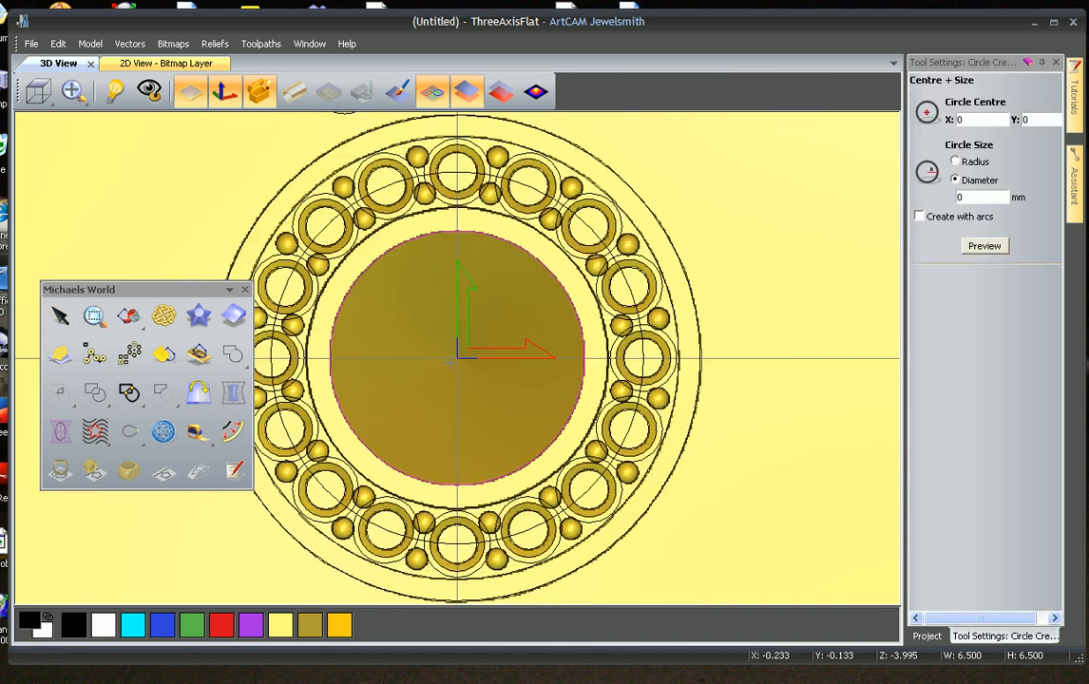
# Draw a 1.4 mm circle at the centre of the disc.
pyautogui.moveTo(458, 357); pyautogui.dragTo(477, 357)
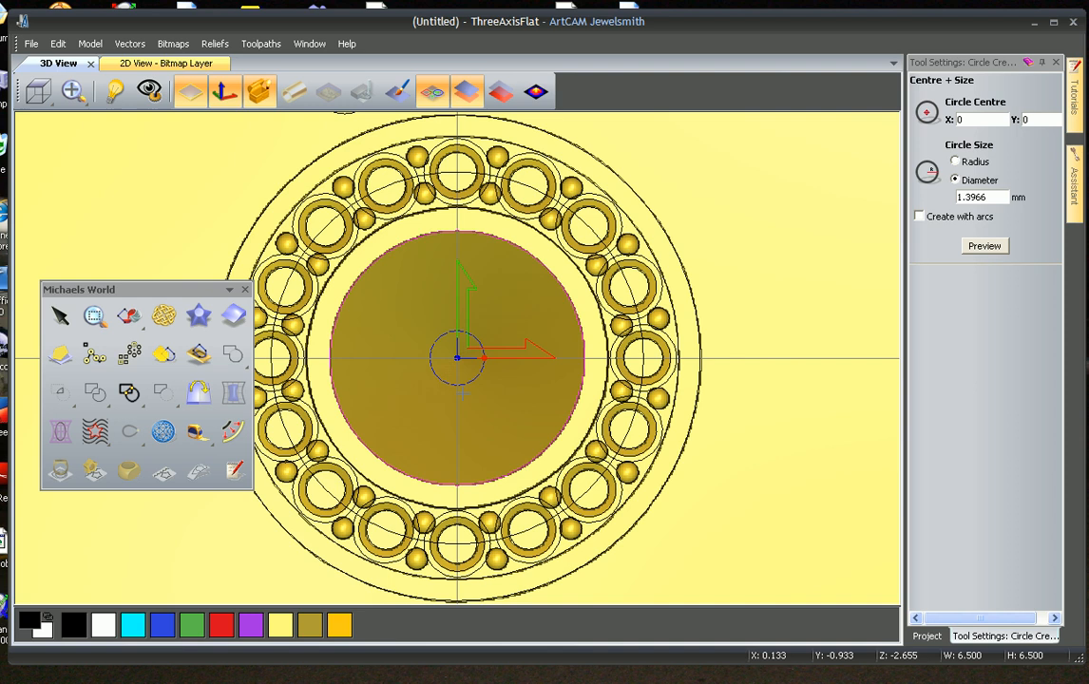
pyautogui.moveTo(460, 357); pyautogui.dragTo(570, 357)
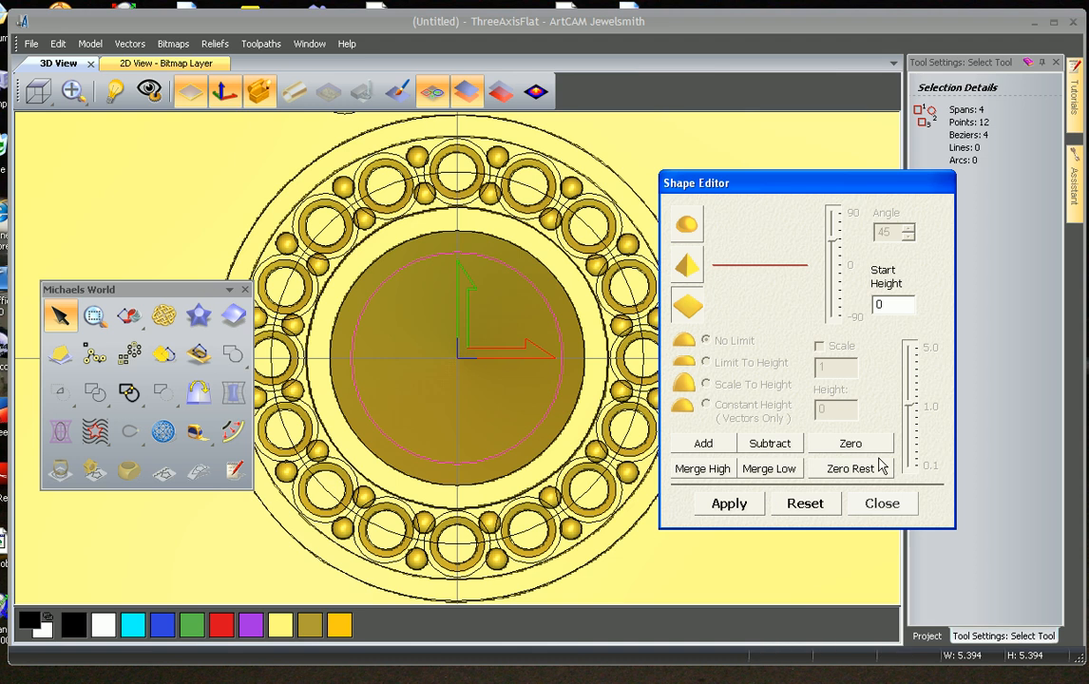
pyautogui.click(881, 503)
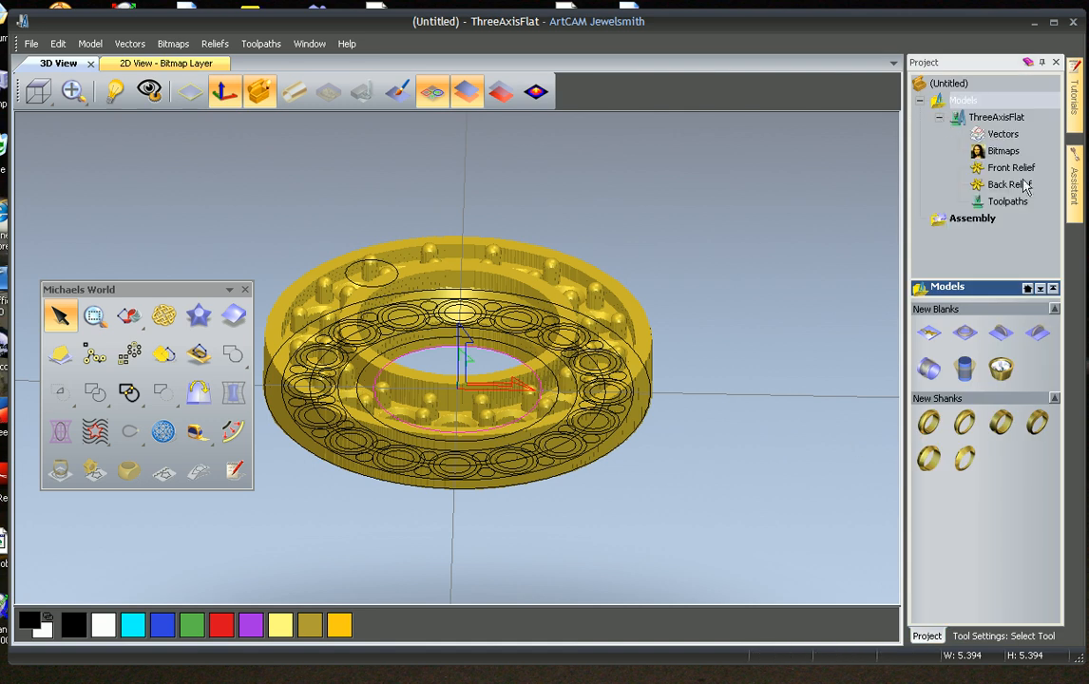
# Rename the back relief's layer to BOTTOM in the Project tree.
pyautogui.click(1011, 167)
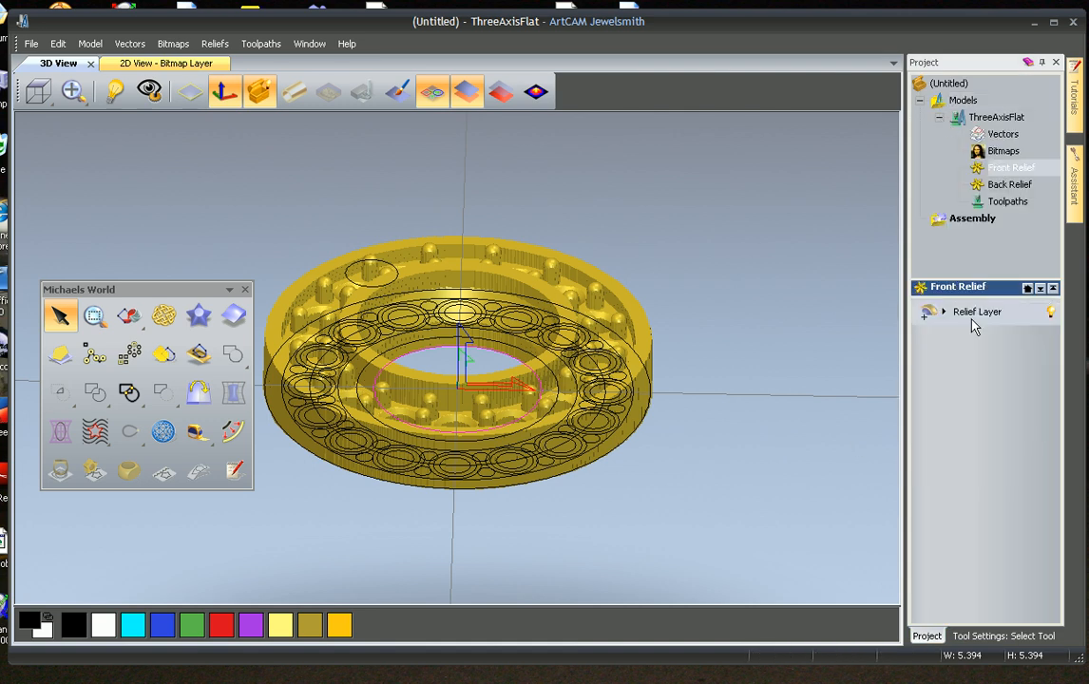
pyautogui.doubleClick(976, 312)
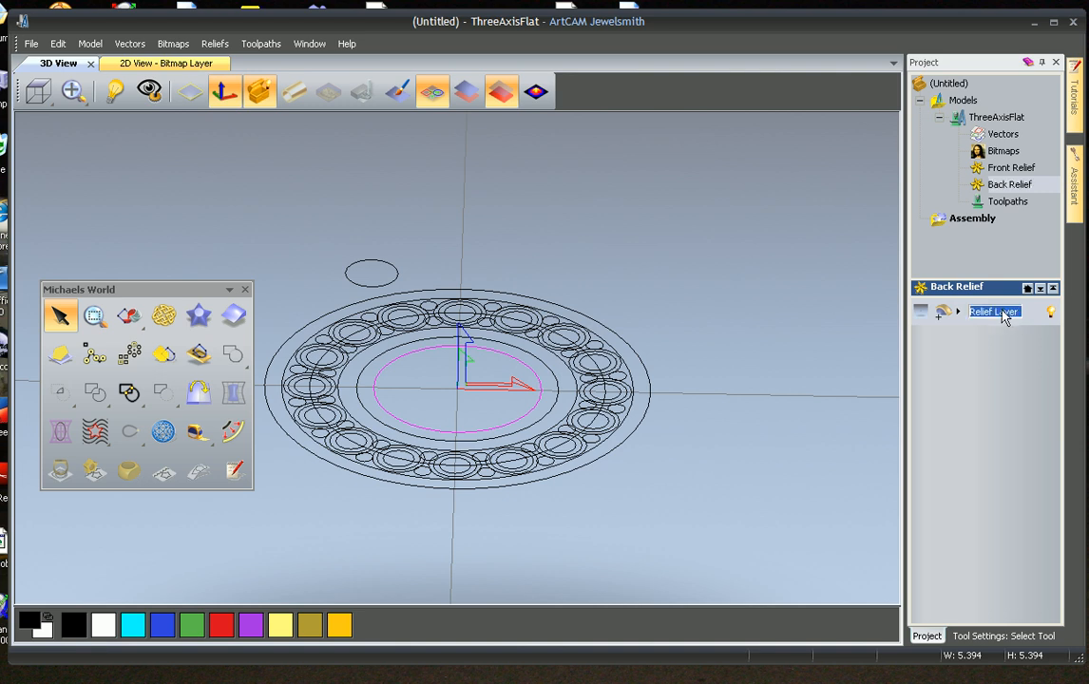
pyautogui.write('BOTTOM')
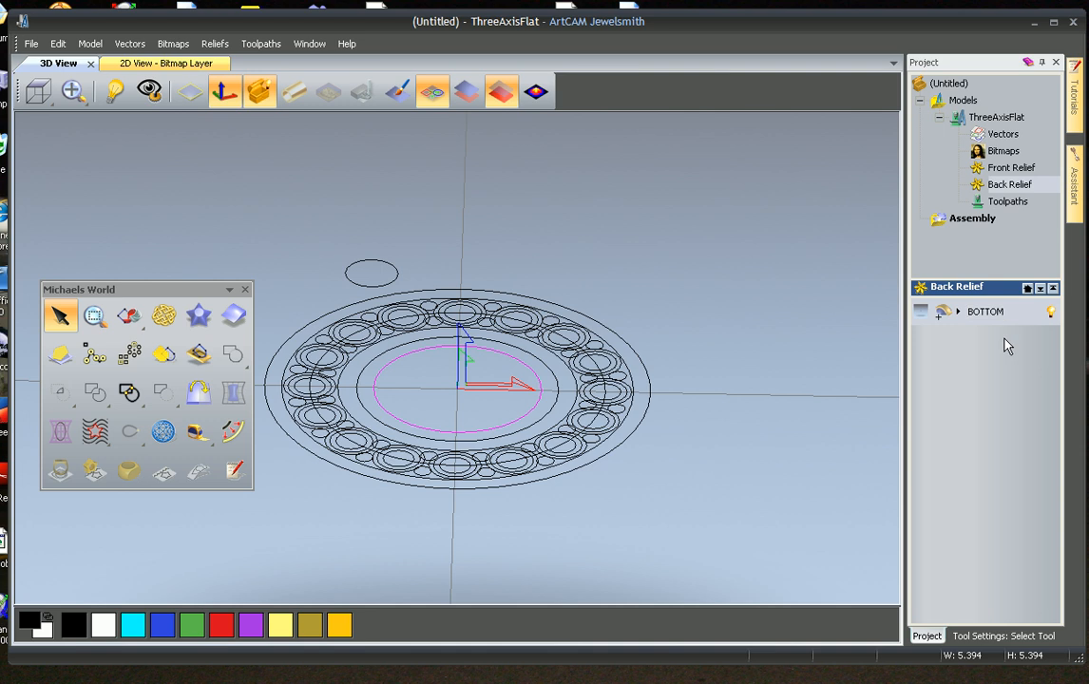
pyautogui.click(38, 91)
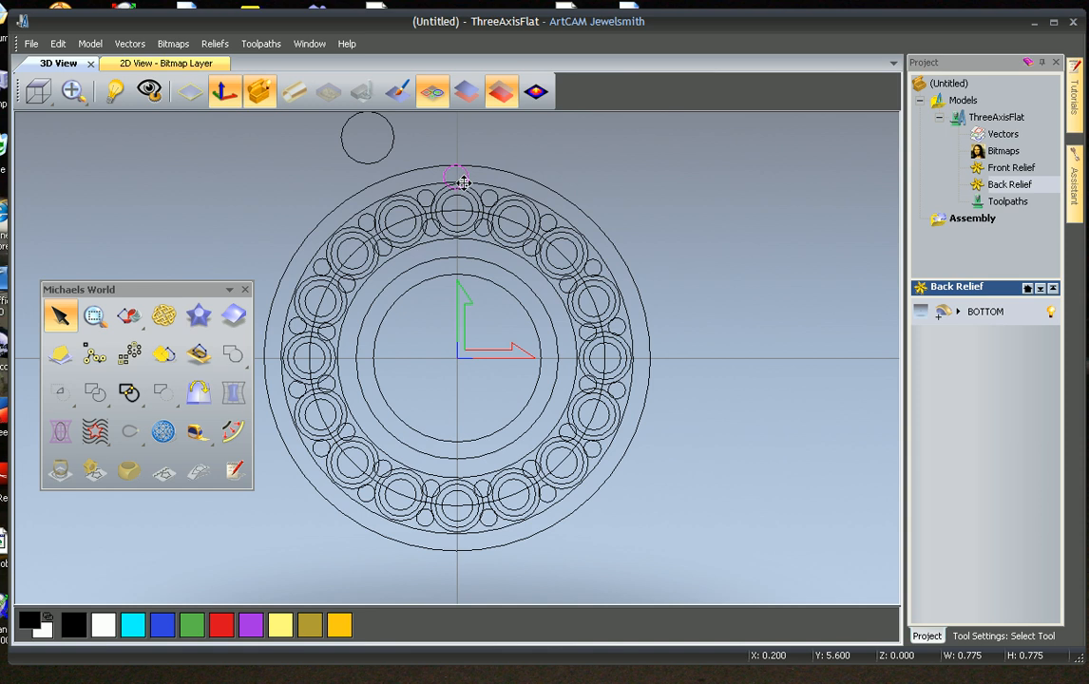
pyautogui.moveTo(471, 184)
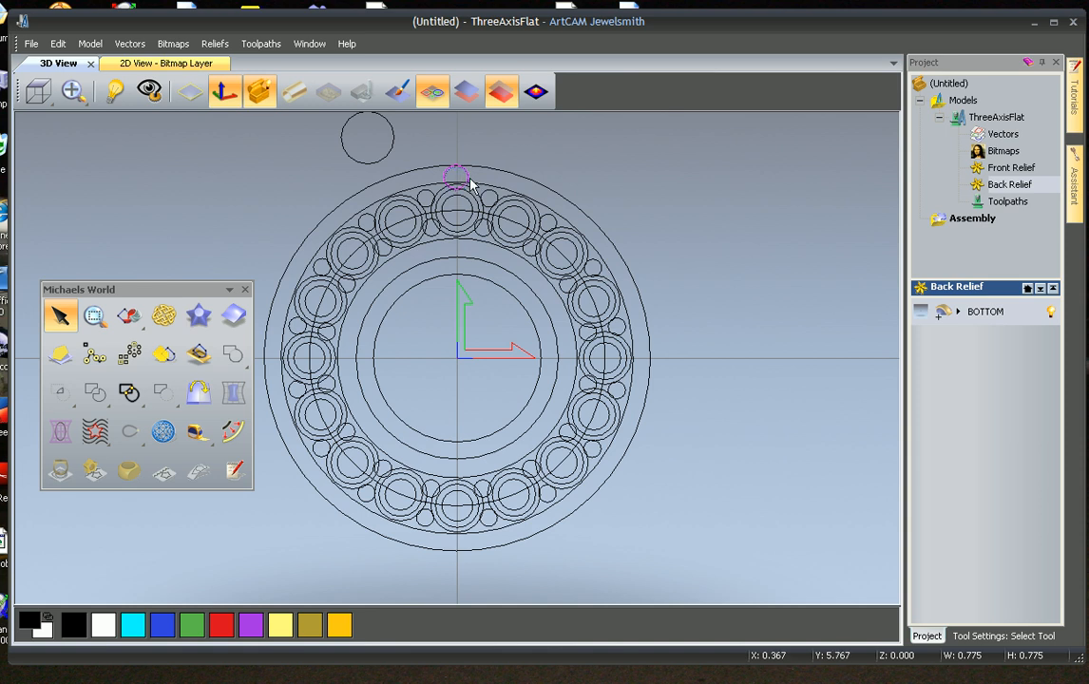
pyautogui.moveTo(458, 186)
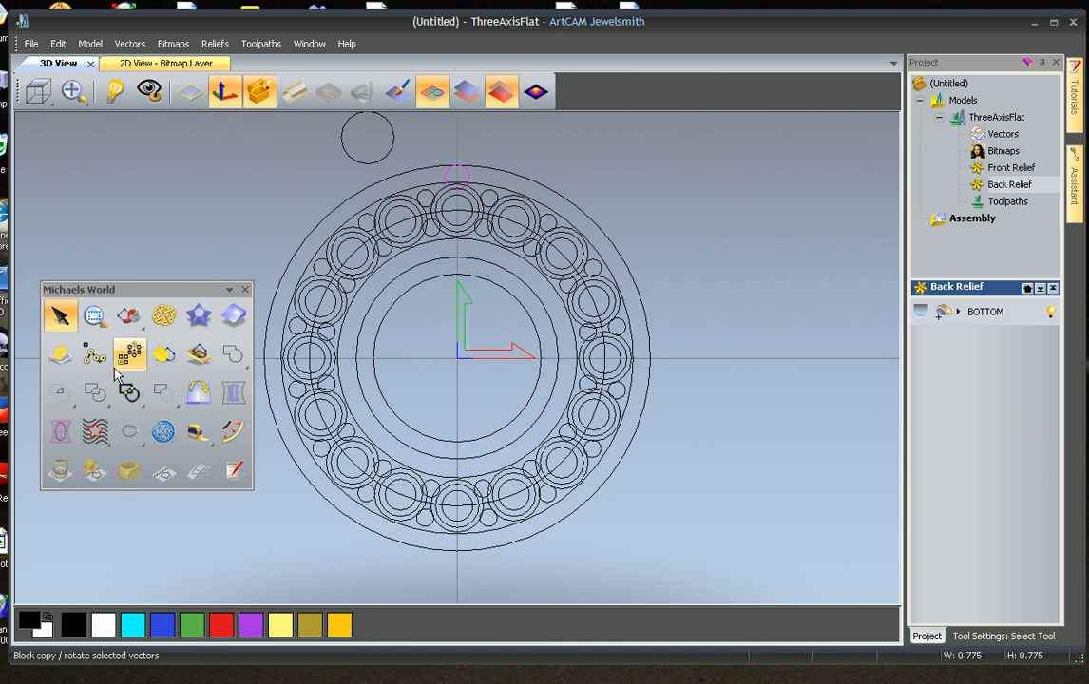
# Rotate-copy the small circle 8 times over 360 degrees around the ring's outer edge.
pyautogui.click(129, 355)
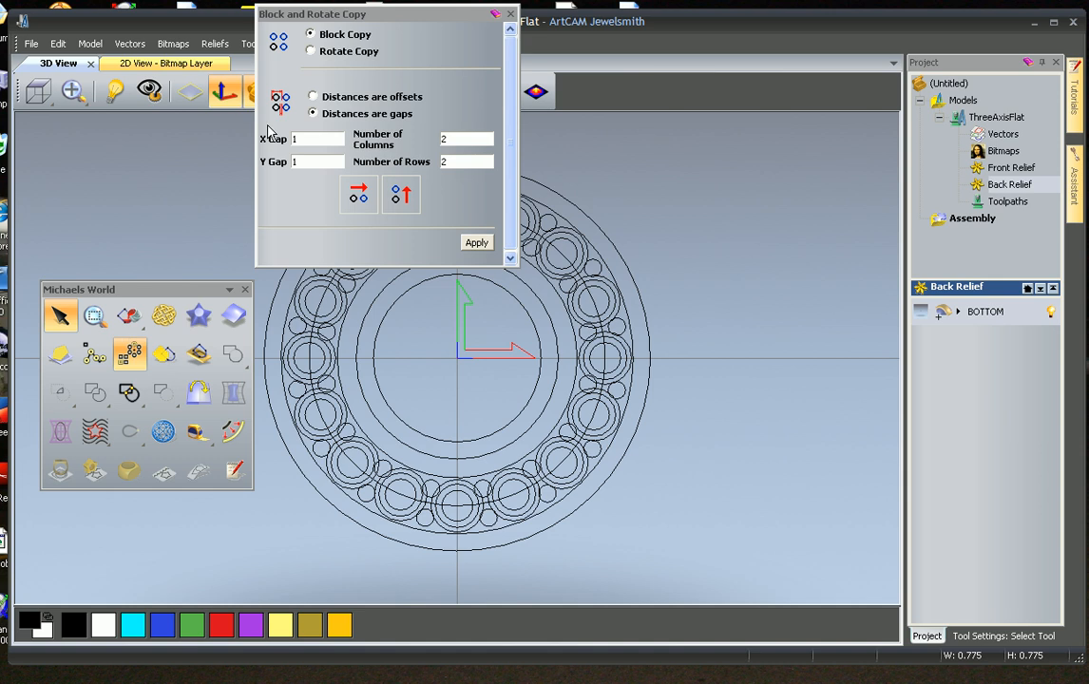
pyautogui.click(310, 51)
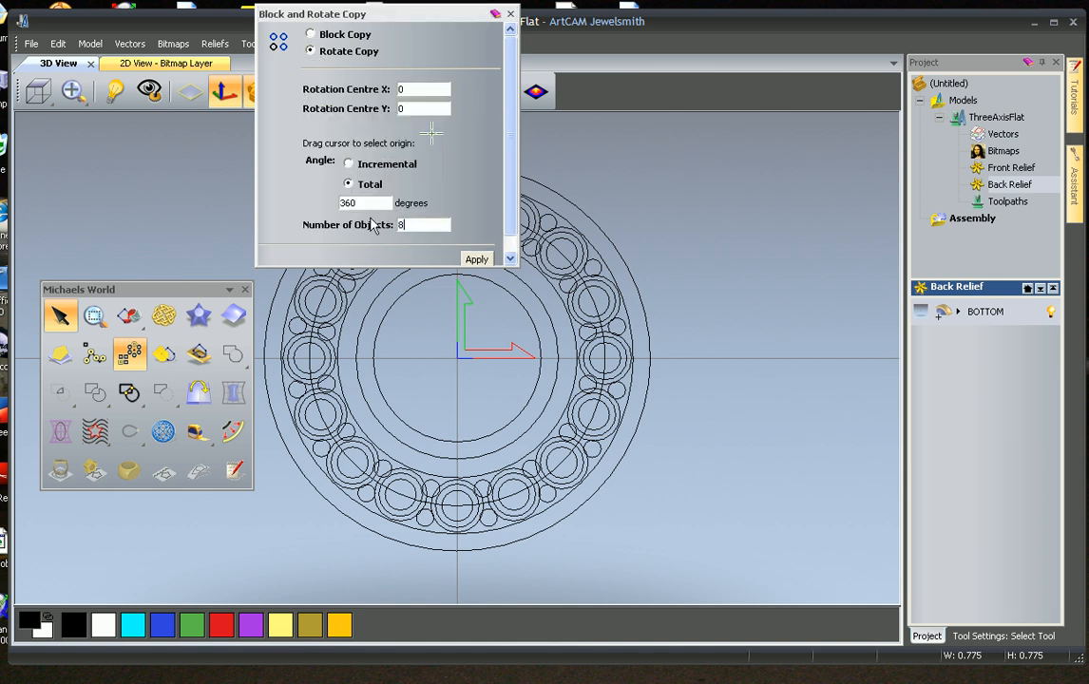
pyautogui.click(475, 259)
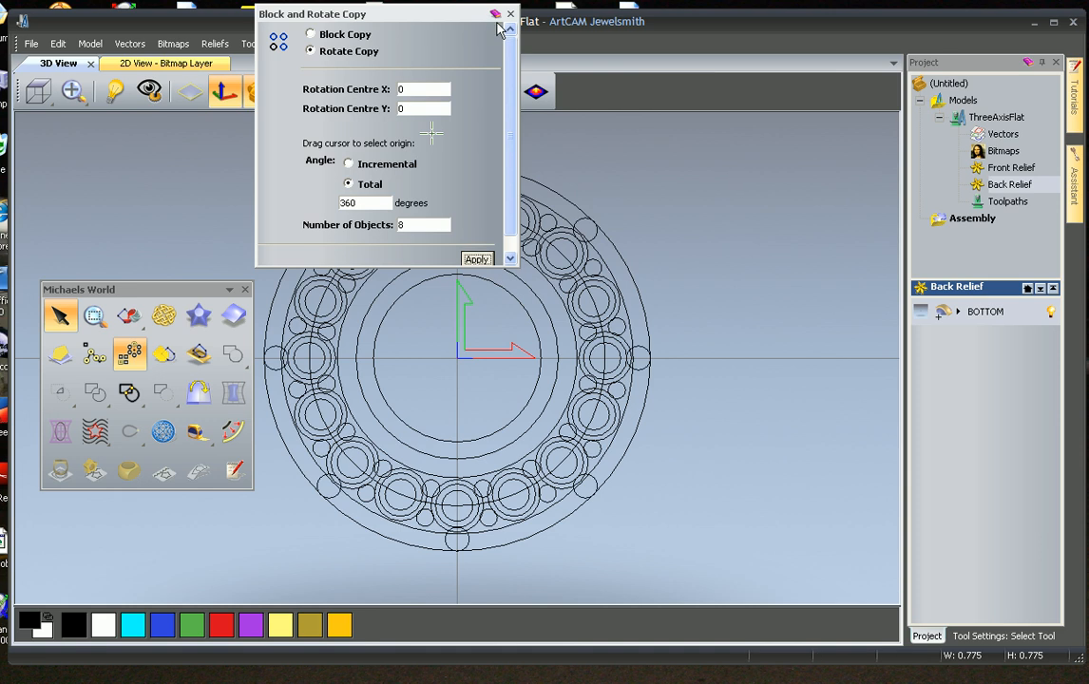
pyautogui.click(511, 14)
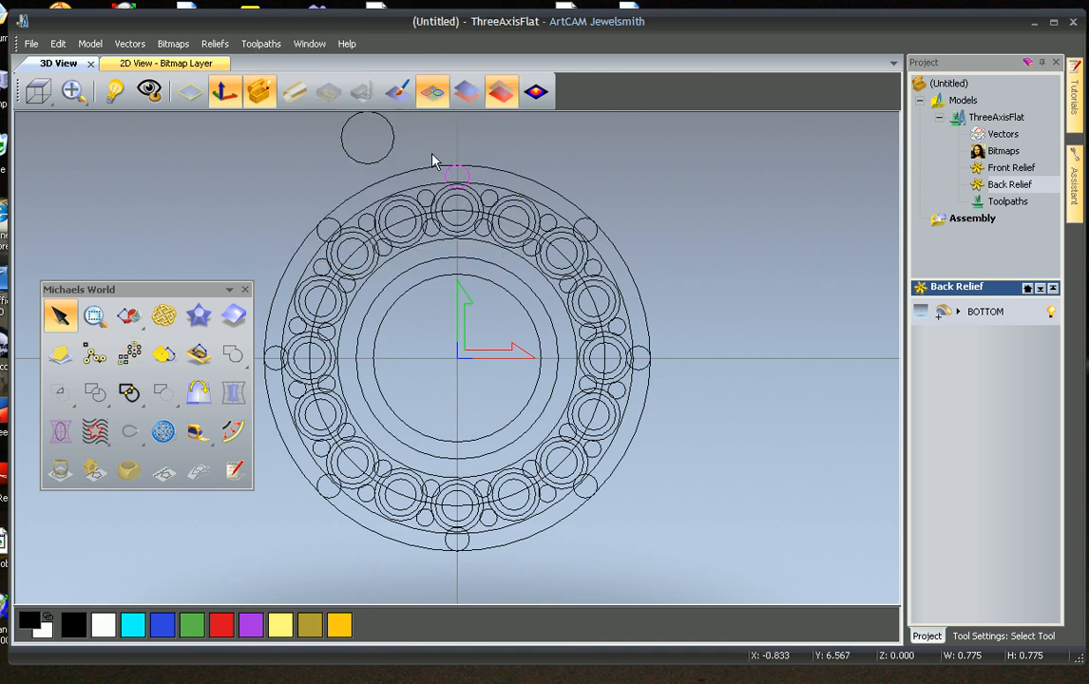
pyautogui.moveTo(456, 174); pyautogui.dragTo(589, 244)
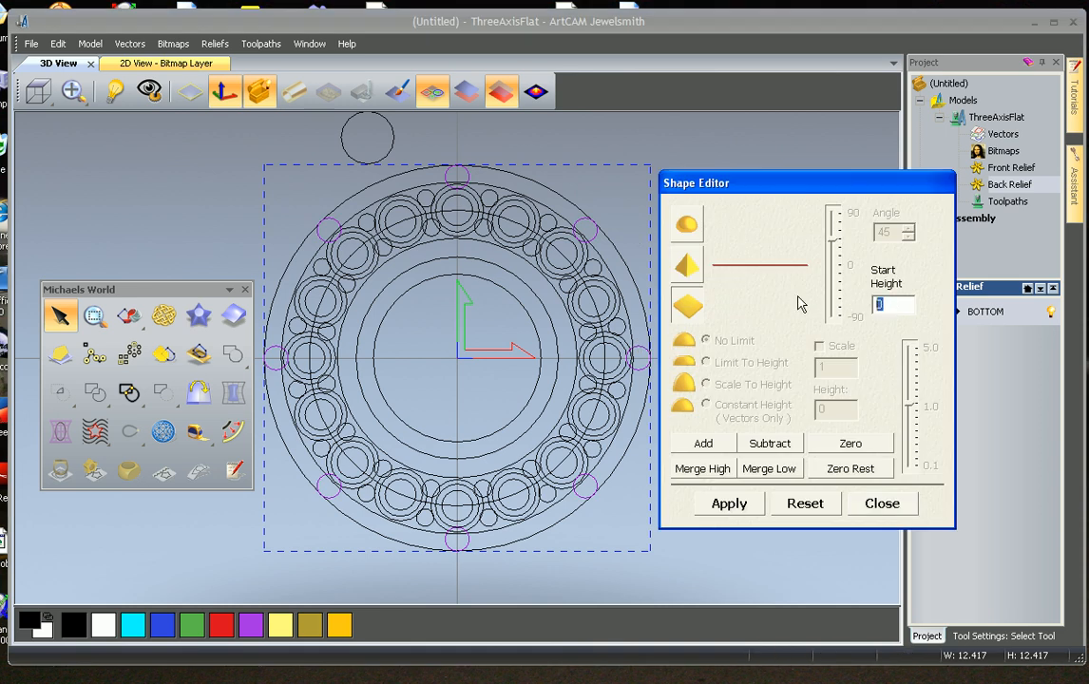
# Subtract the eight circles with start height 1 to form underside posts.
pyautogui.write('1')
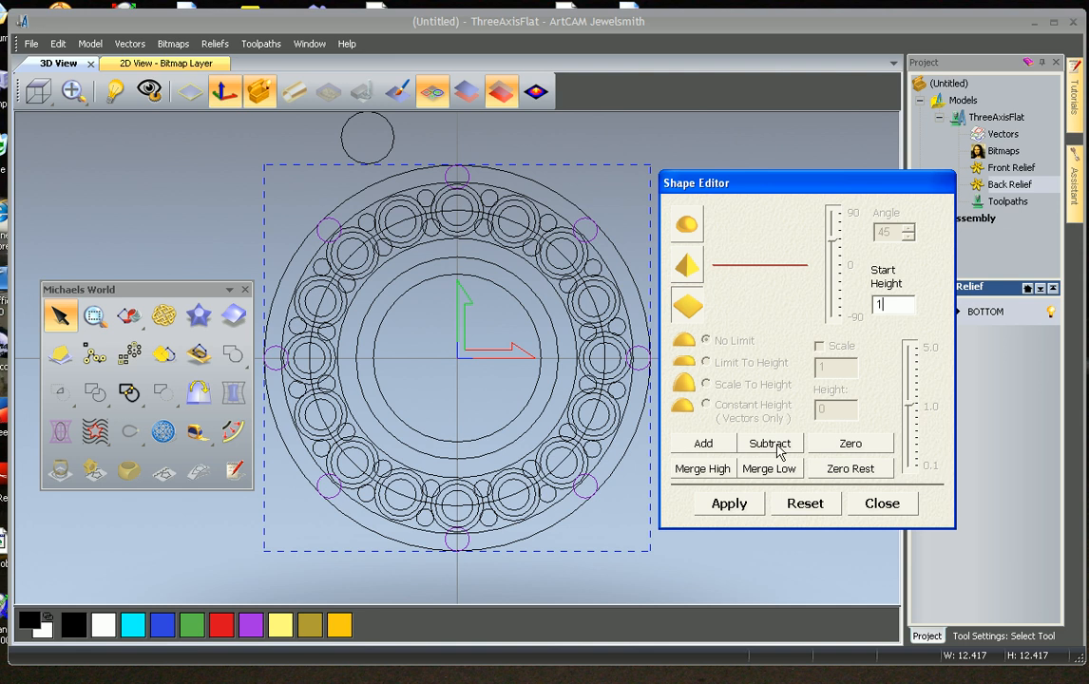
pyautogui.click(882, 502)
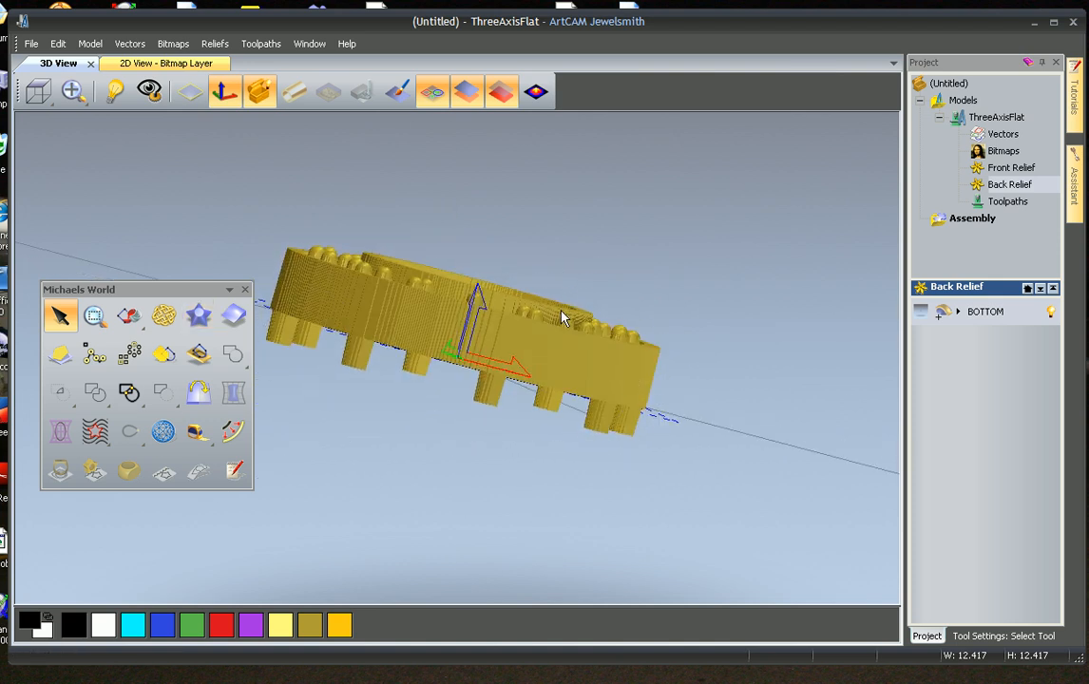
pyautogui.click(164, 433)
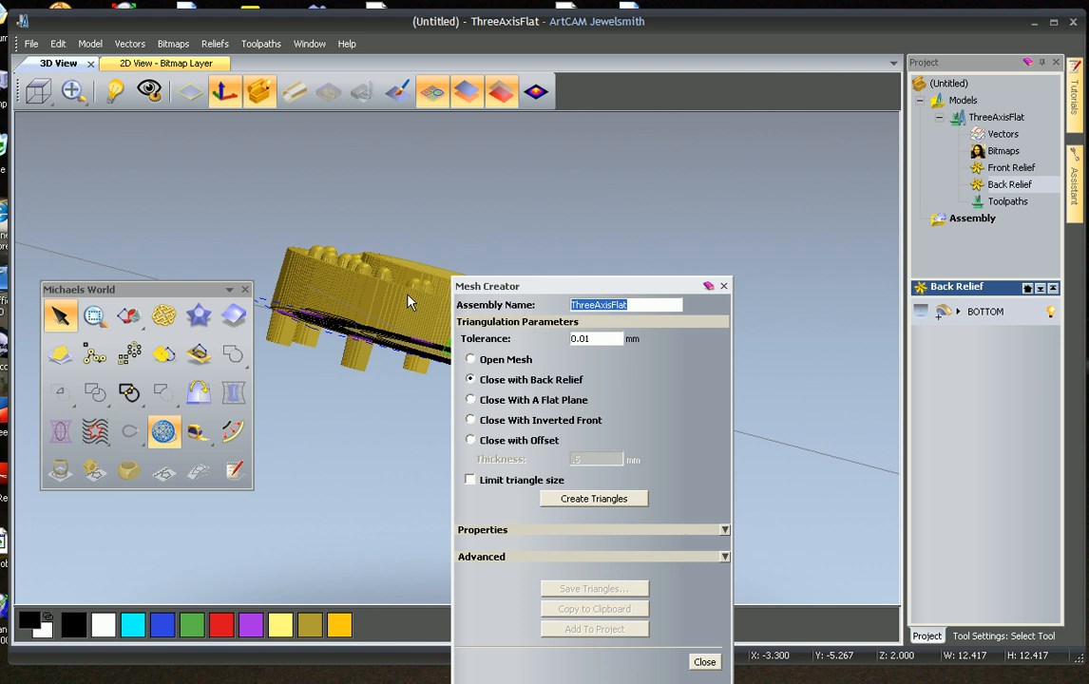
# Create a triangle mesh named TOP from the relief and add it to the project.
pyautogui.write('TOP')
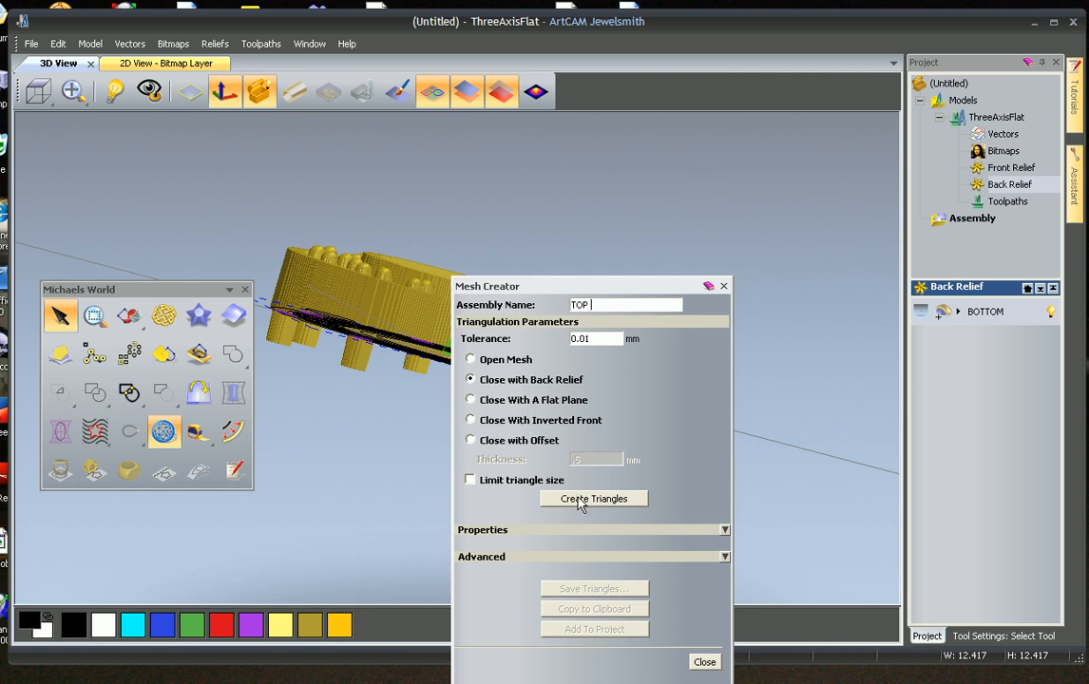
pyautogui.click(593, 498)
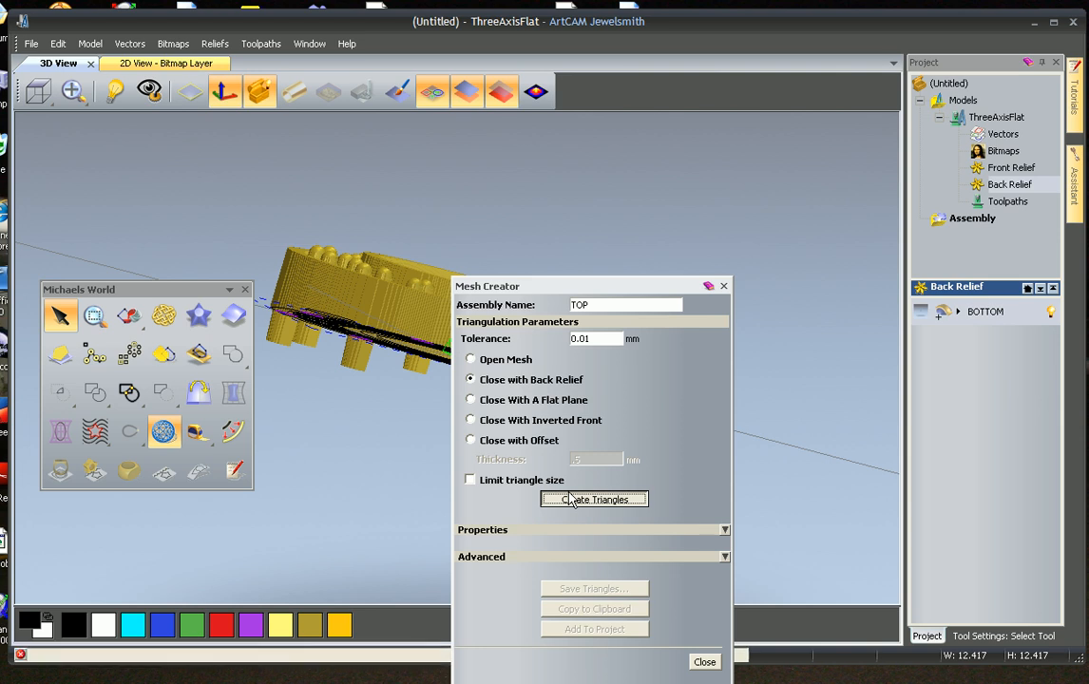
pyautogui.click(593, 498)
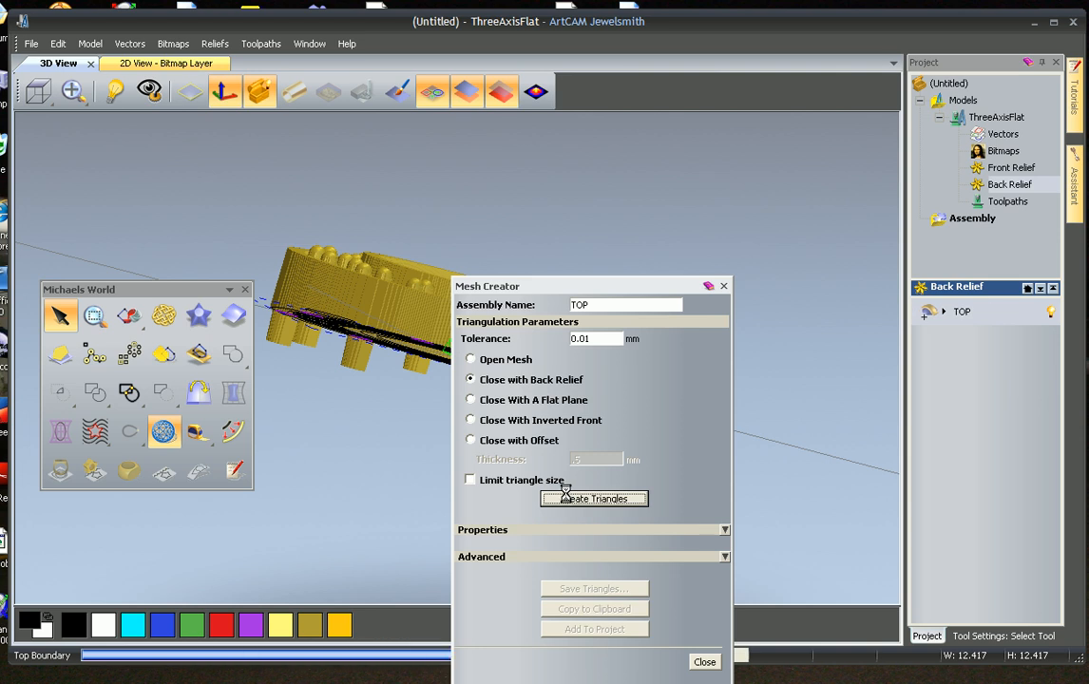
pyautogui.click(593, 498)
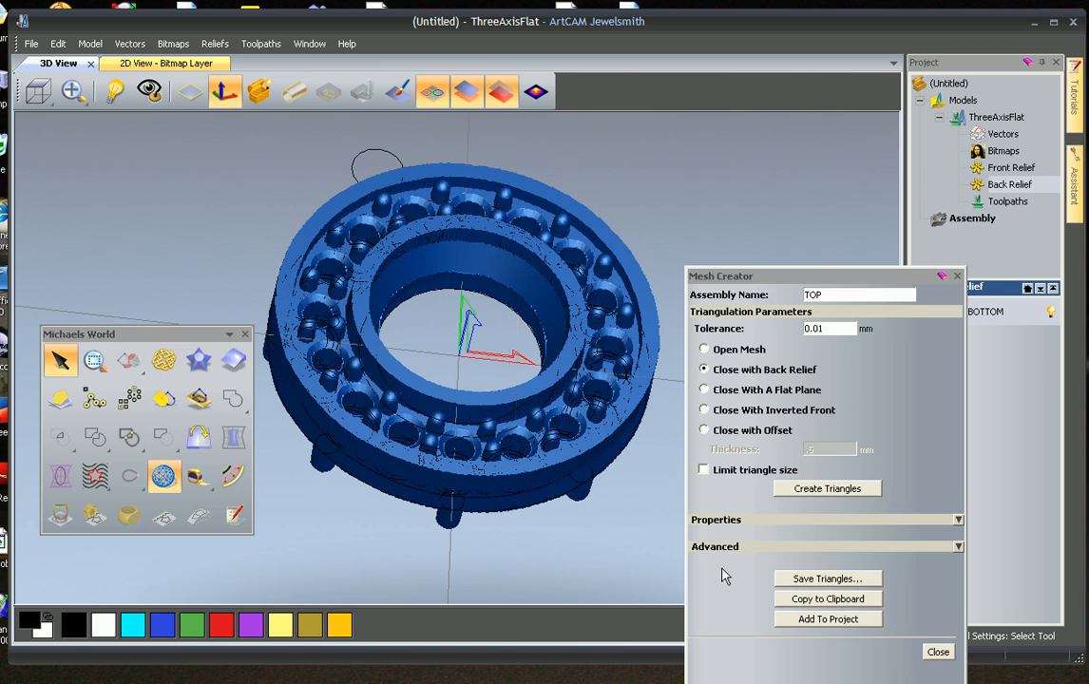
pyautogui.click(829, 620)
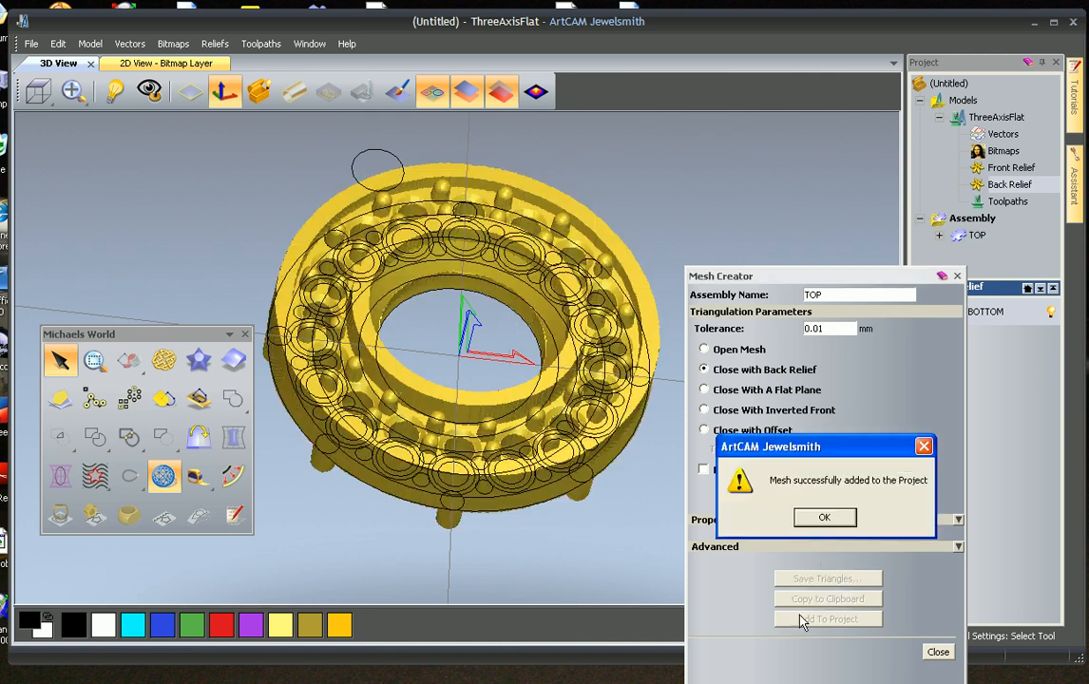
pyautogui.click(825, 517)
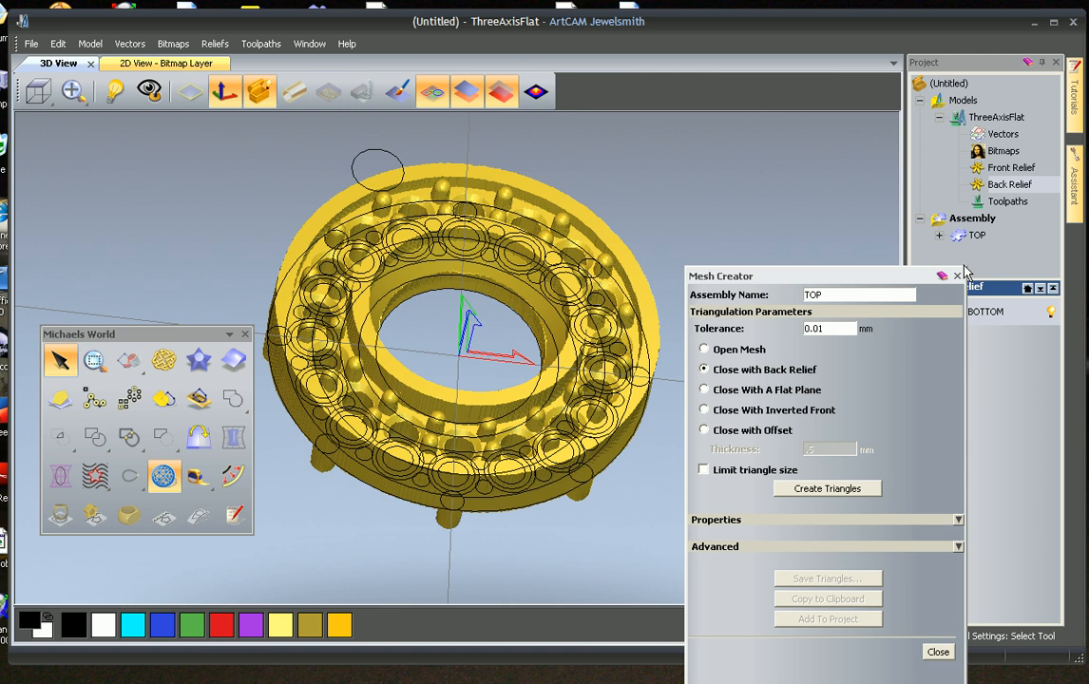
pyautogui.click(938, 650)
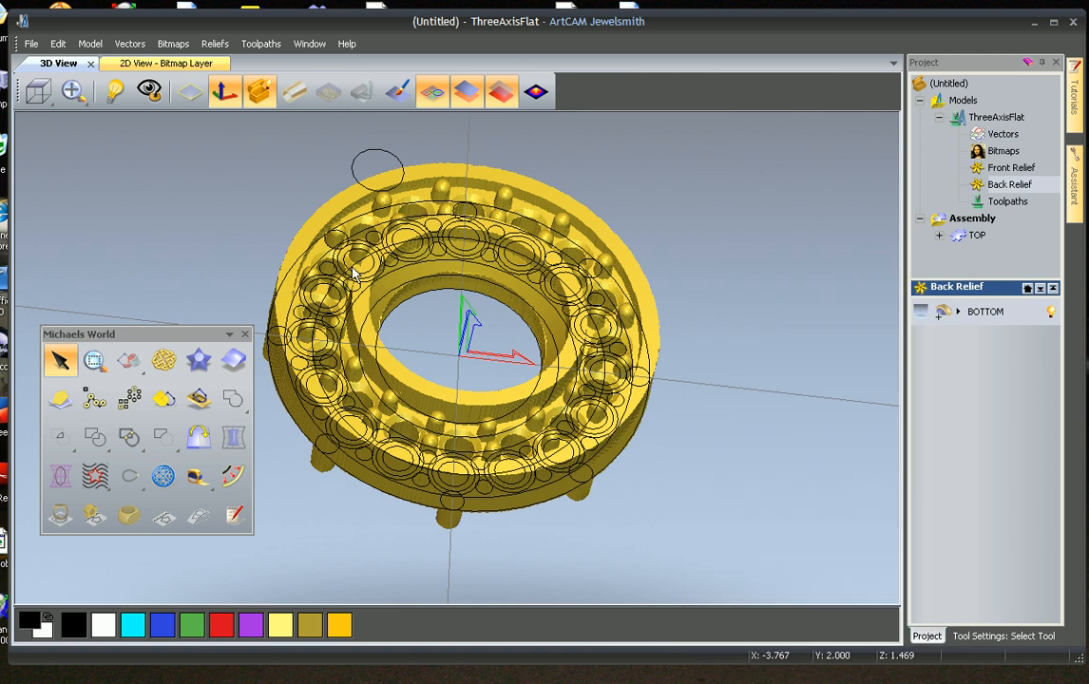
pyautogui.moveTo(420, 521)
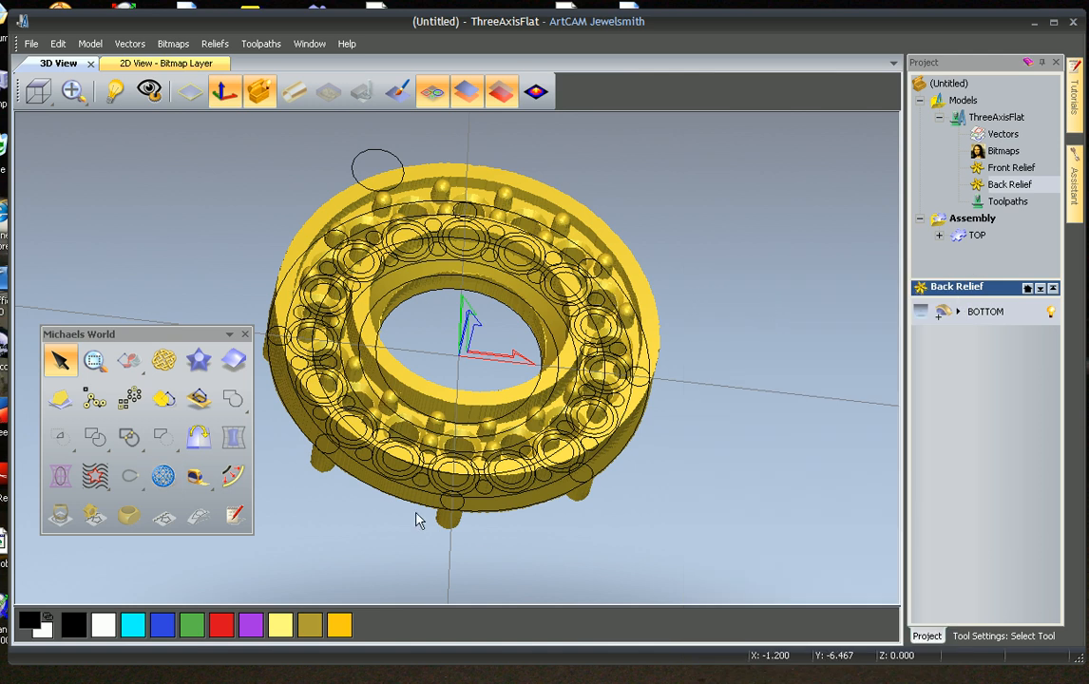
pyautogui.moveTo(561, 492)
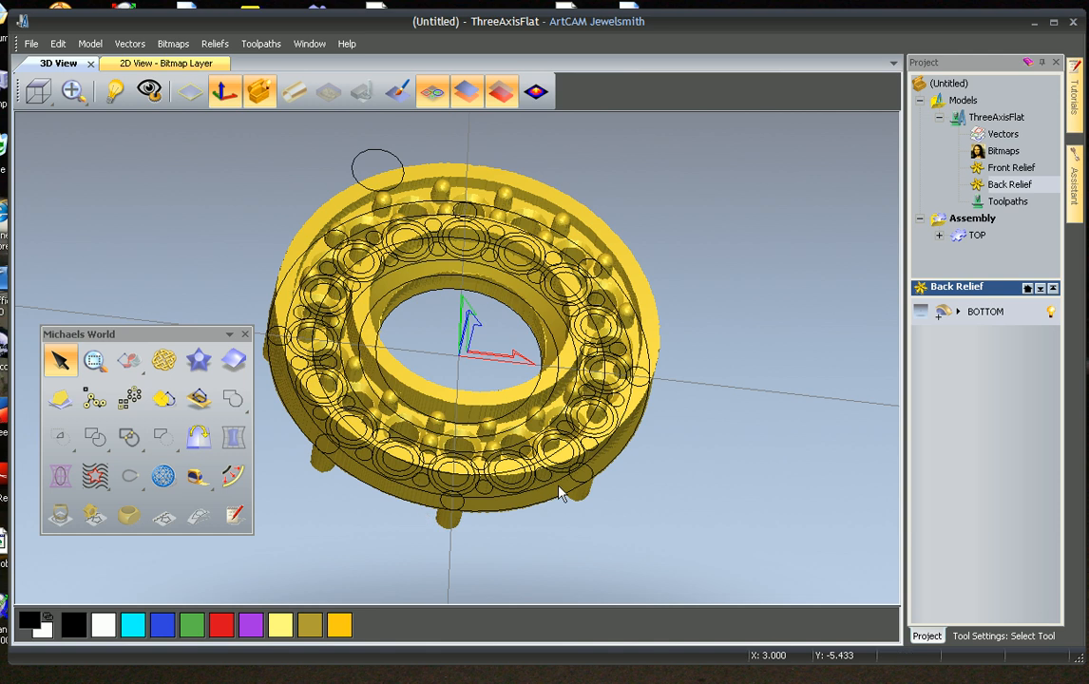
pyautogui.moveTo(1000, 168)
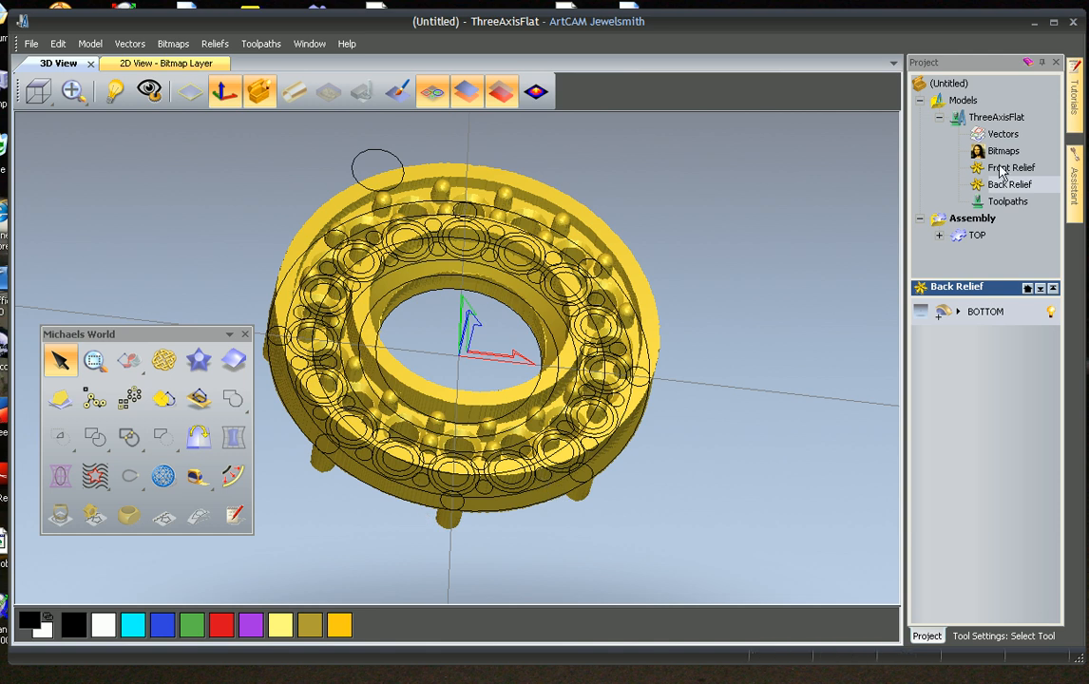
# Name a front relief layer BOTTOM beside TOP.
pyautogui.rightClick(1011, 167)
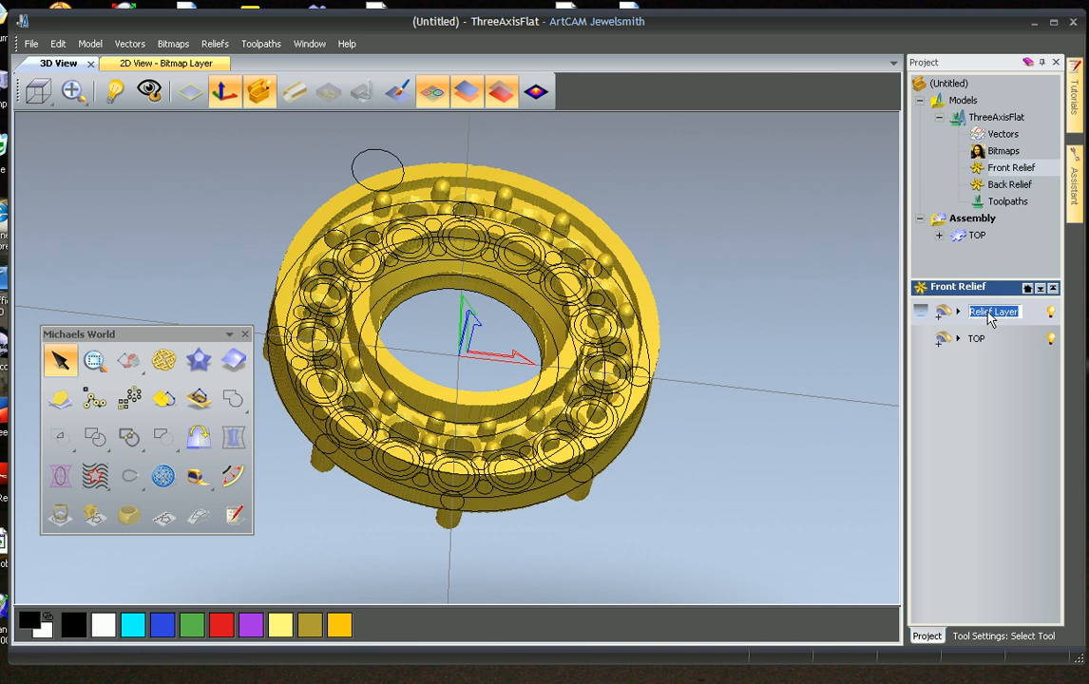
pyautogui.write('BP')
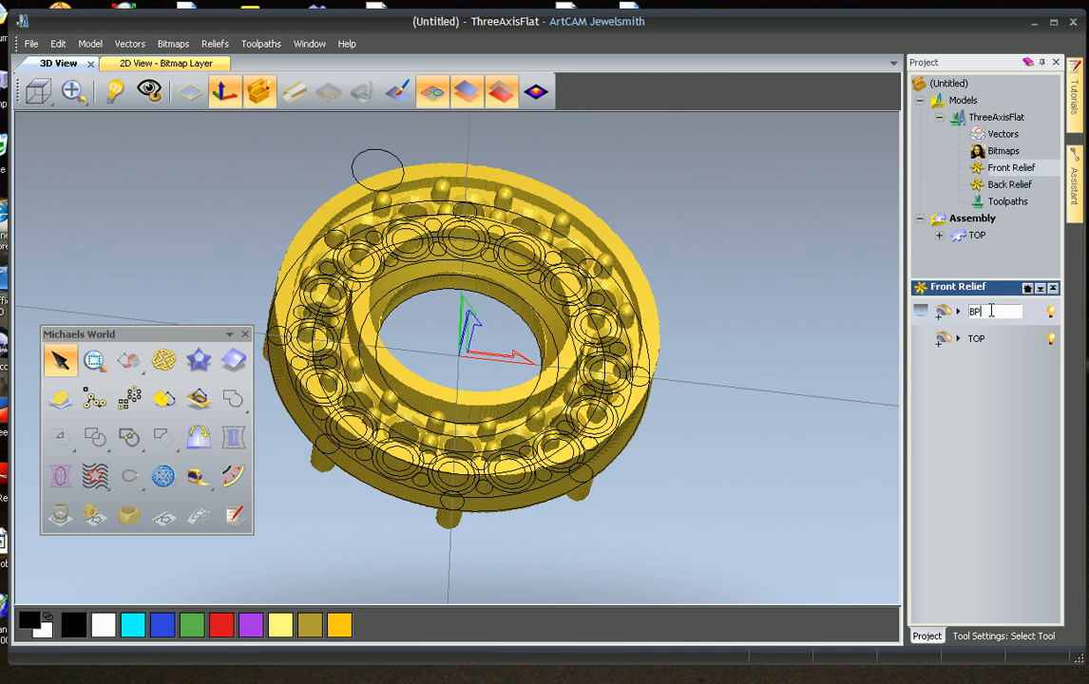
pyautogui.write('BOTTOM')
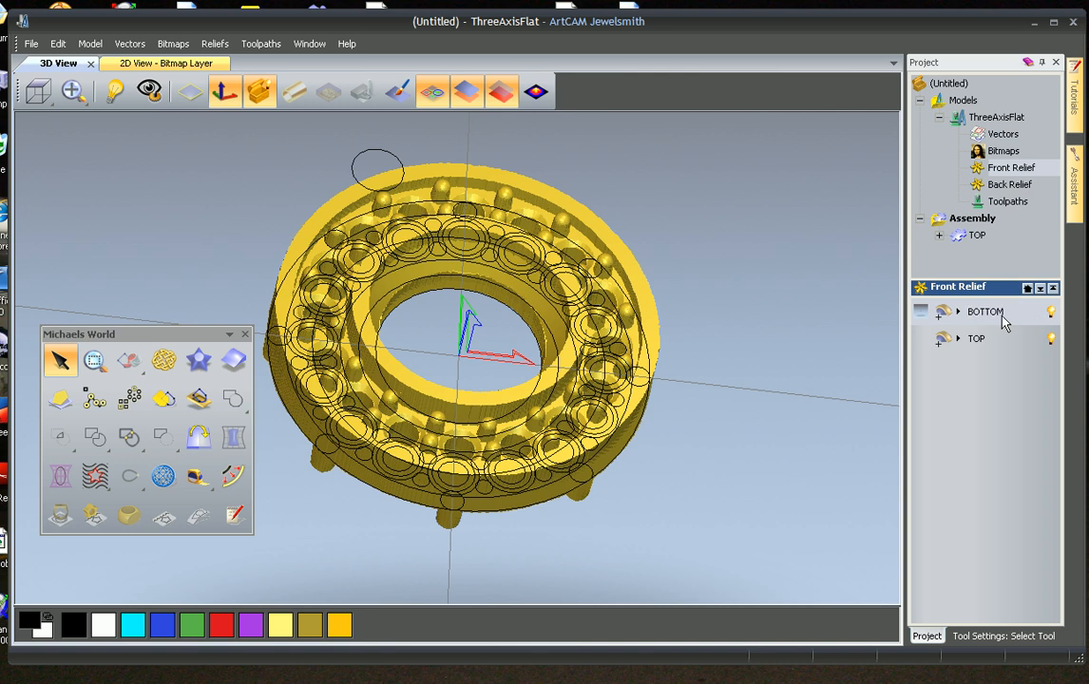
pyautogui.moveTo(1007, 320)
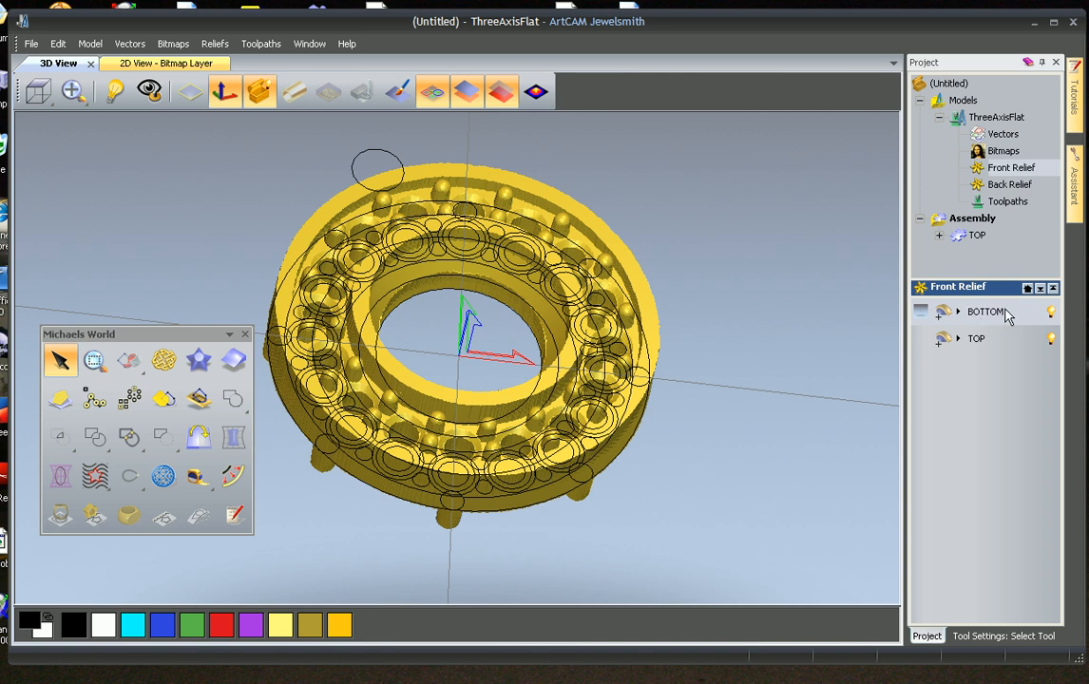
pyautogui.moveTo(270, 216)
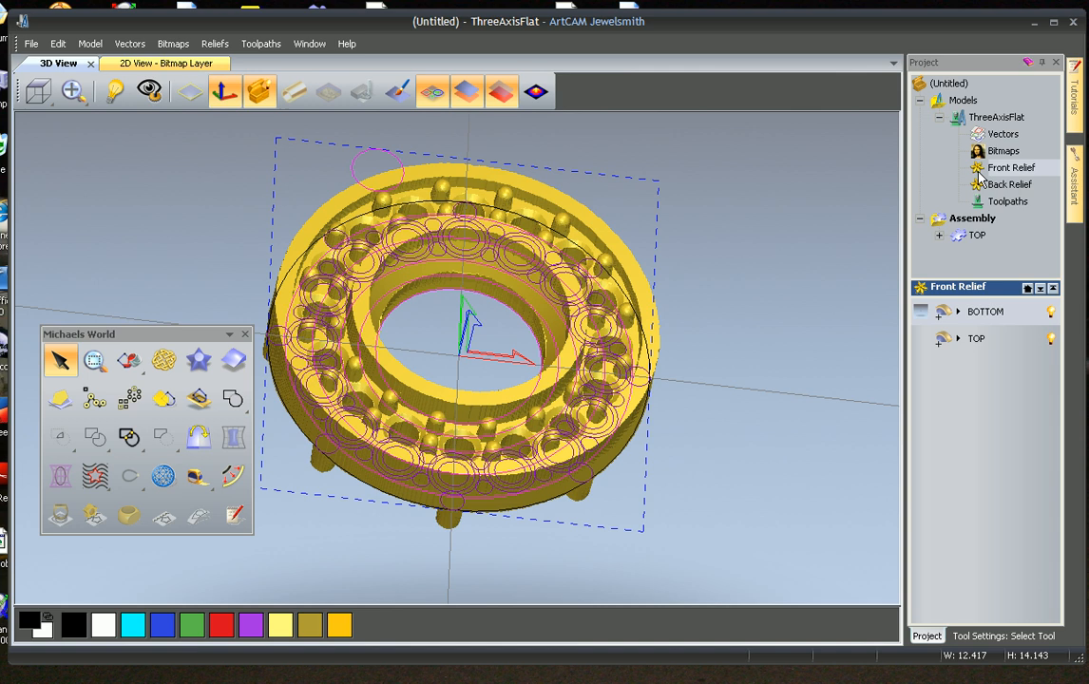
# Create TOP and BOTTOM vector layers in the Vectors panel.
pyautogui.click(1004, 133)
pyautogui.write('T')
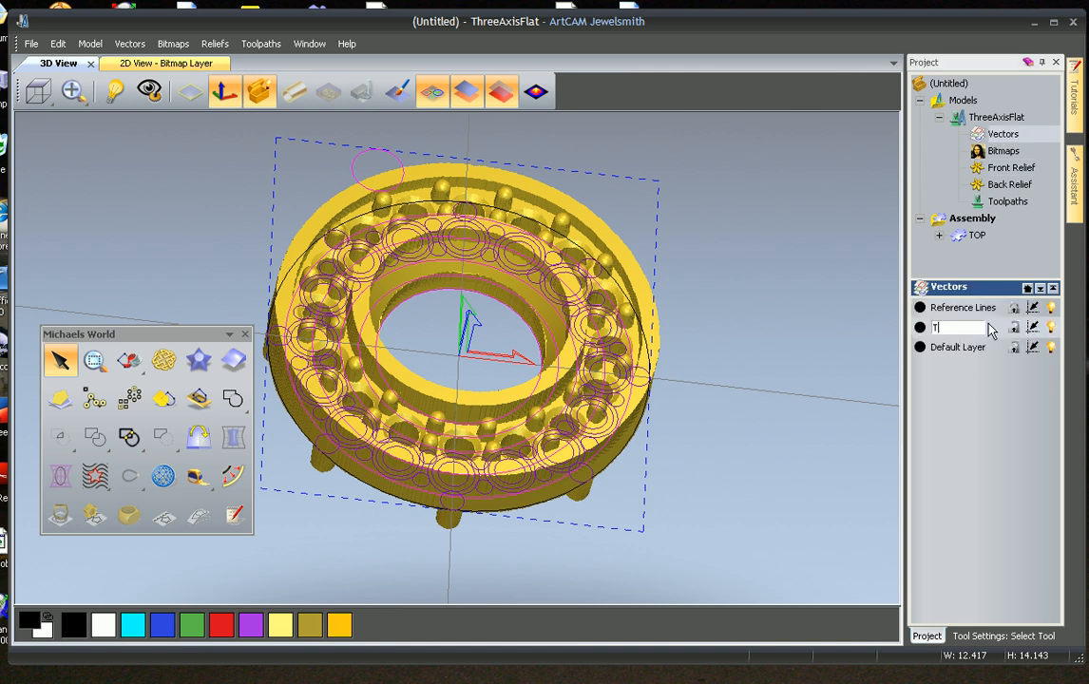
pyautogui.write('OP')
pyautogui.write('B')
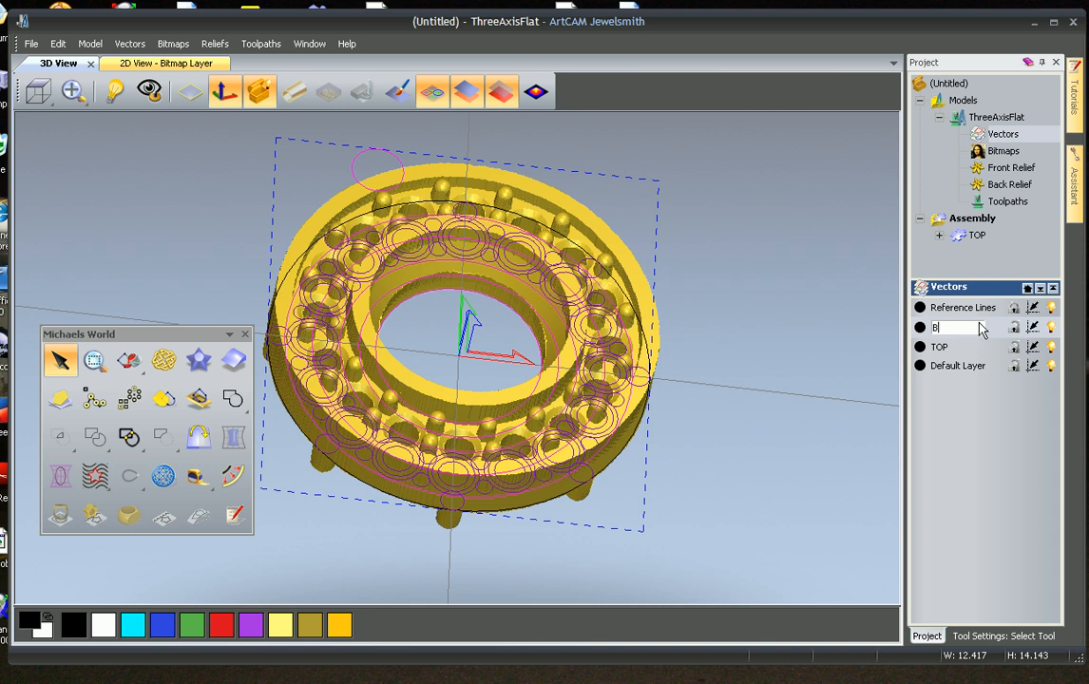
pyautogui.write('OTOM')
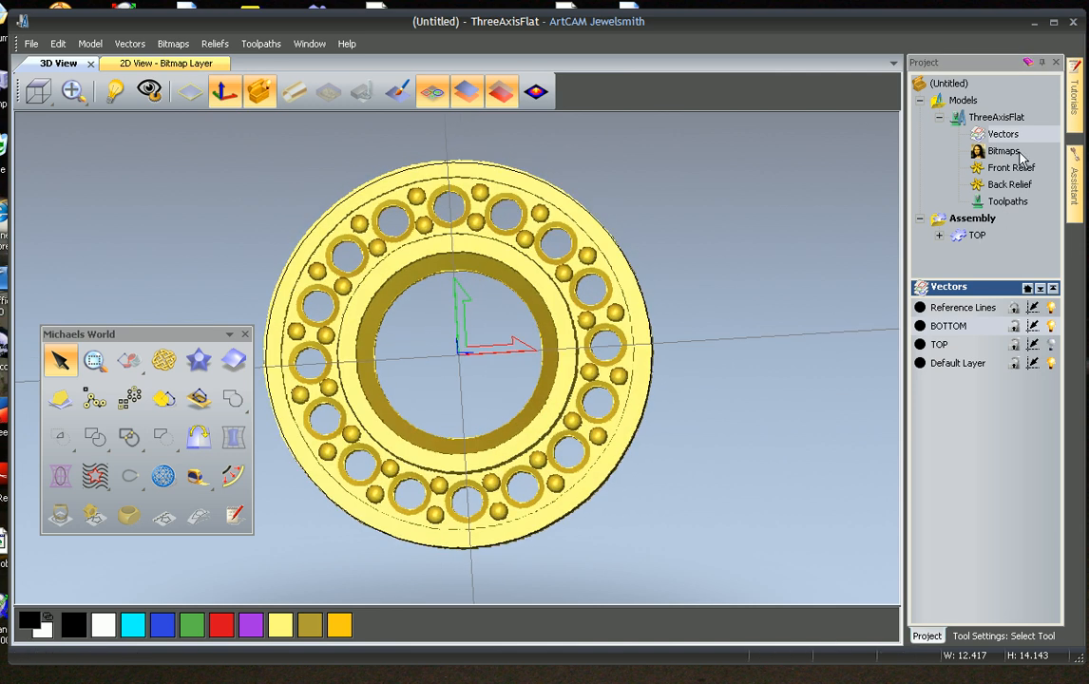
# Turn off the front and back relief layers, leaving only the outer circle vector visible.
pyautogui.click(1011, 167)
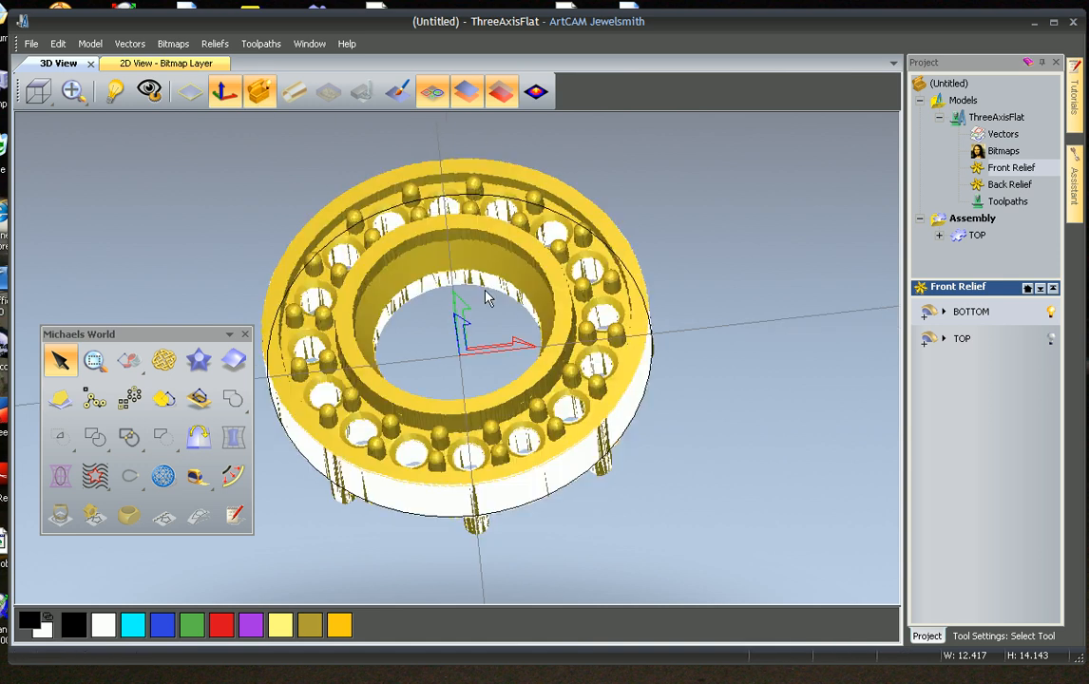
pyautogui.click(258, 91)
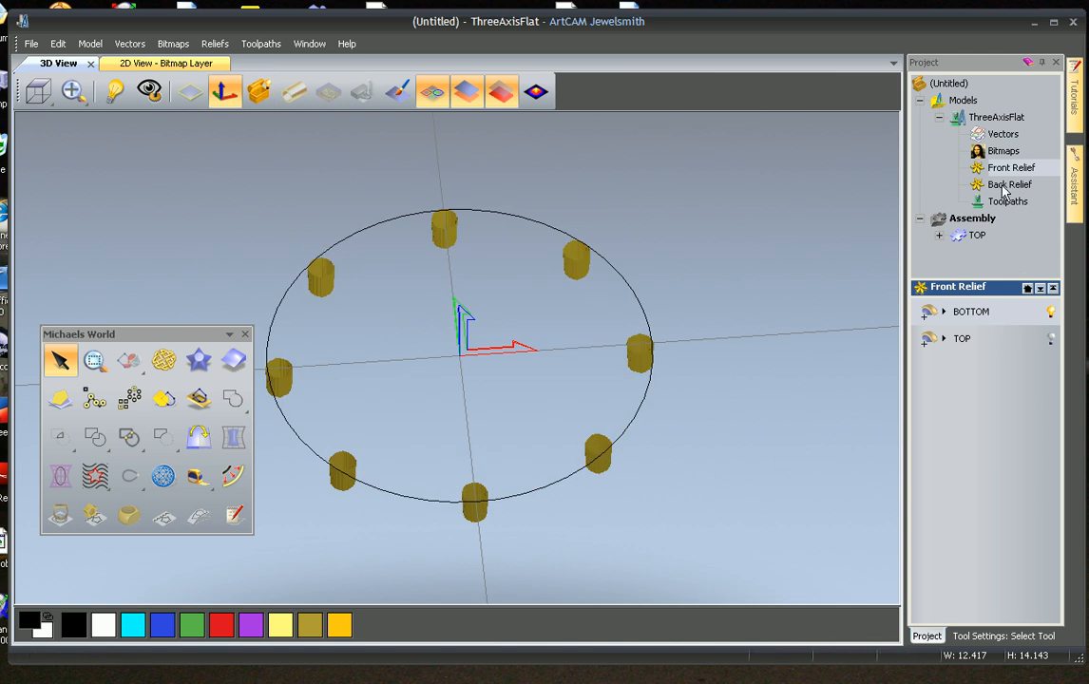
pyautogui.click(1007, 184)
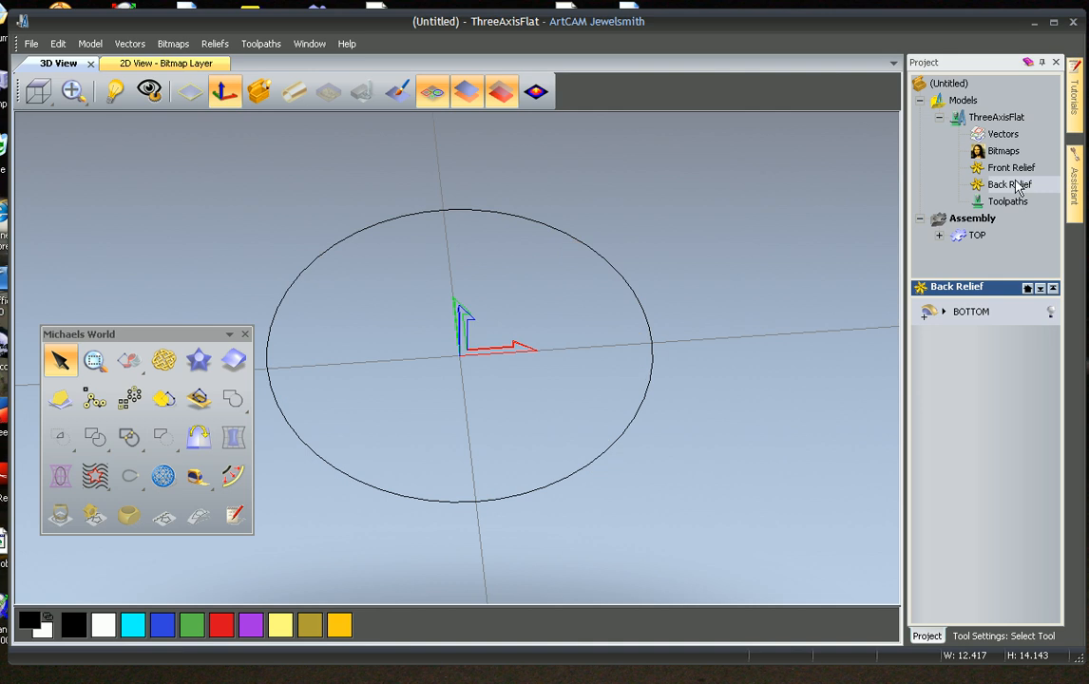
pyautogui.click(1011, 168)
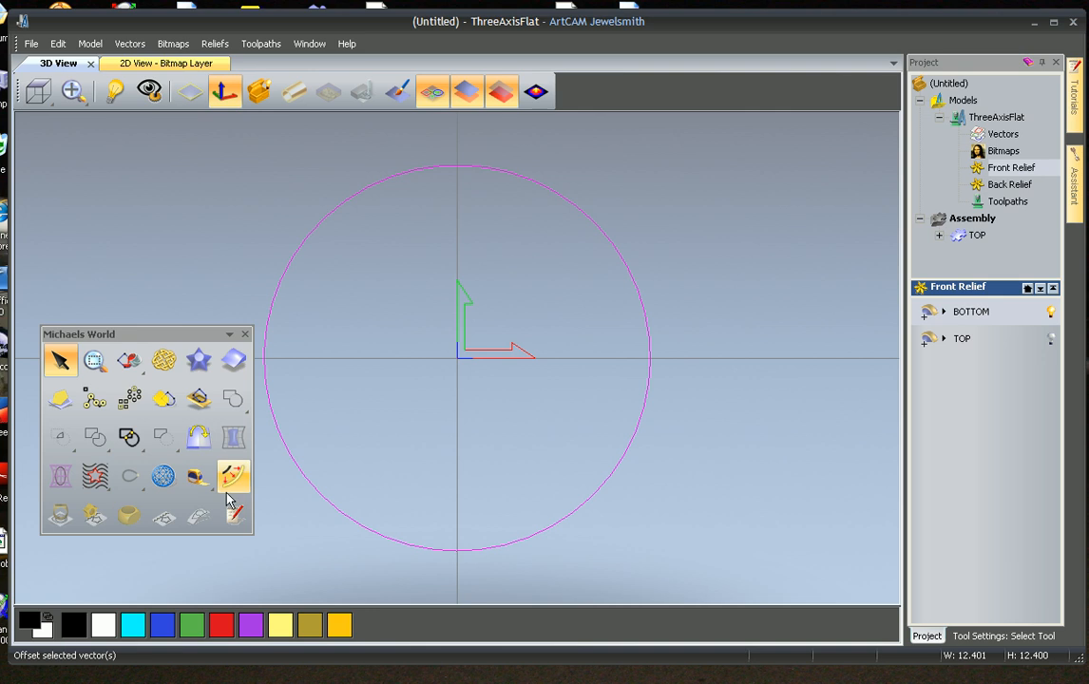
# Offset the circle inward to create the ring band.
pyautogui.click(234, 475)
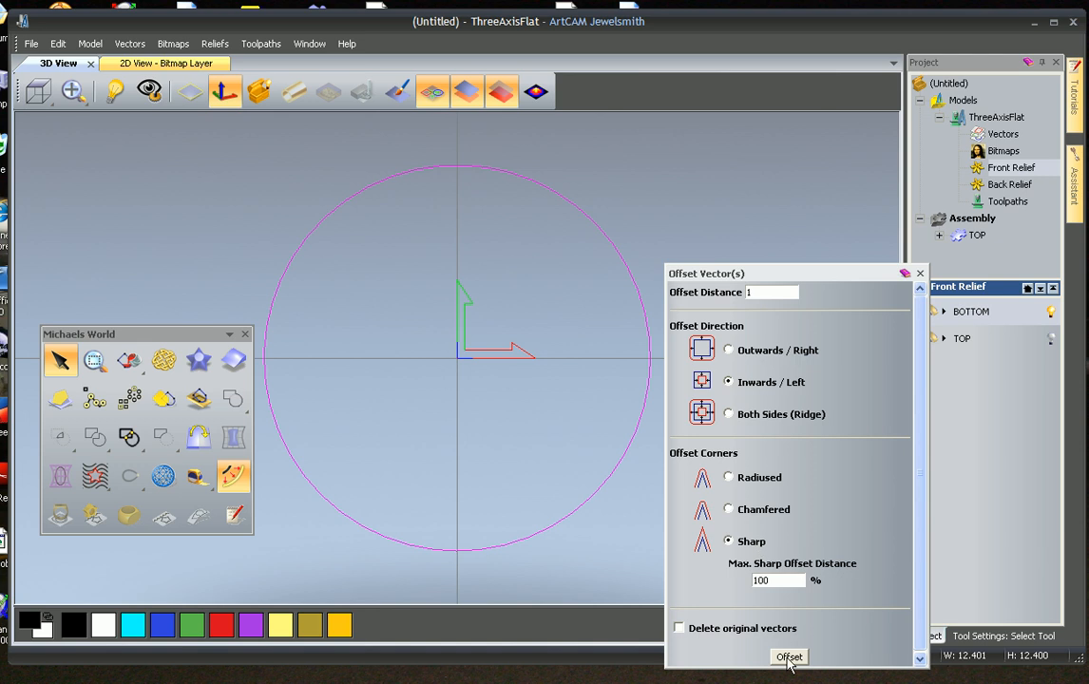
pyautogui.click(788, 657)
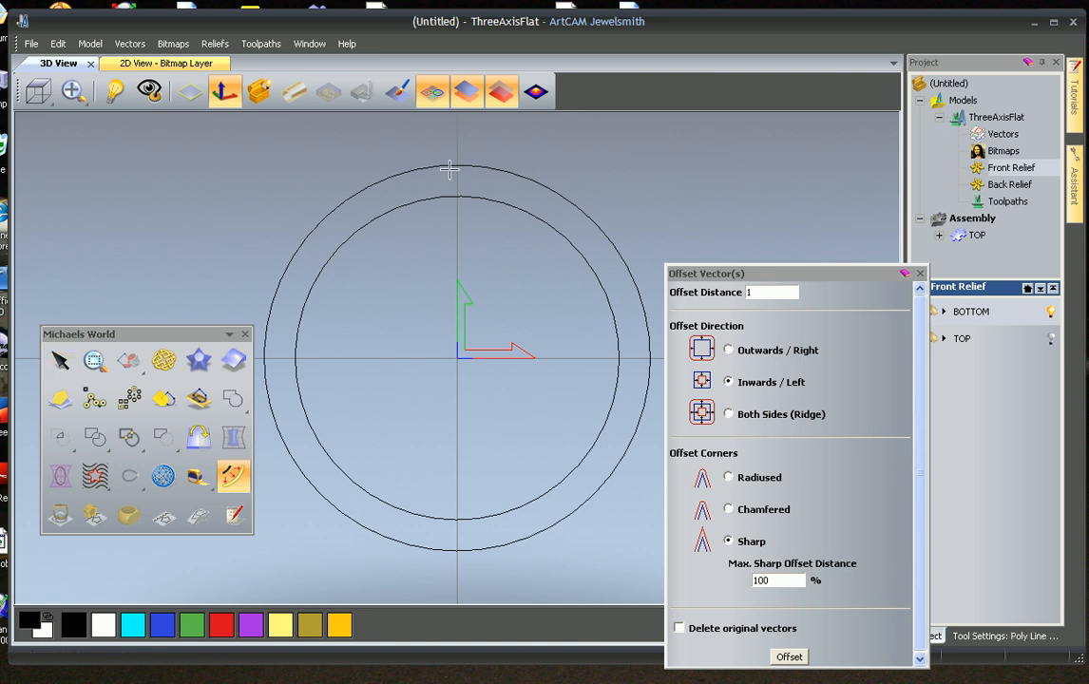
pyautogui.moveTo(456, 182)
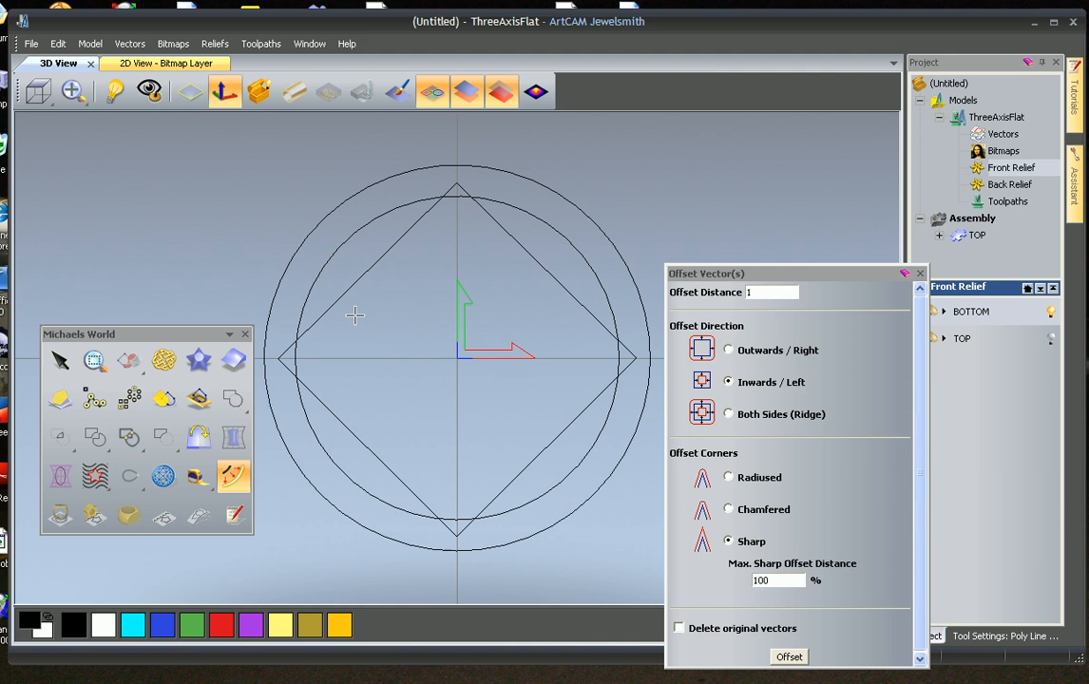
pyautogui.moveTo(129, 194)
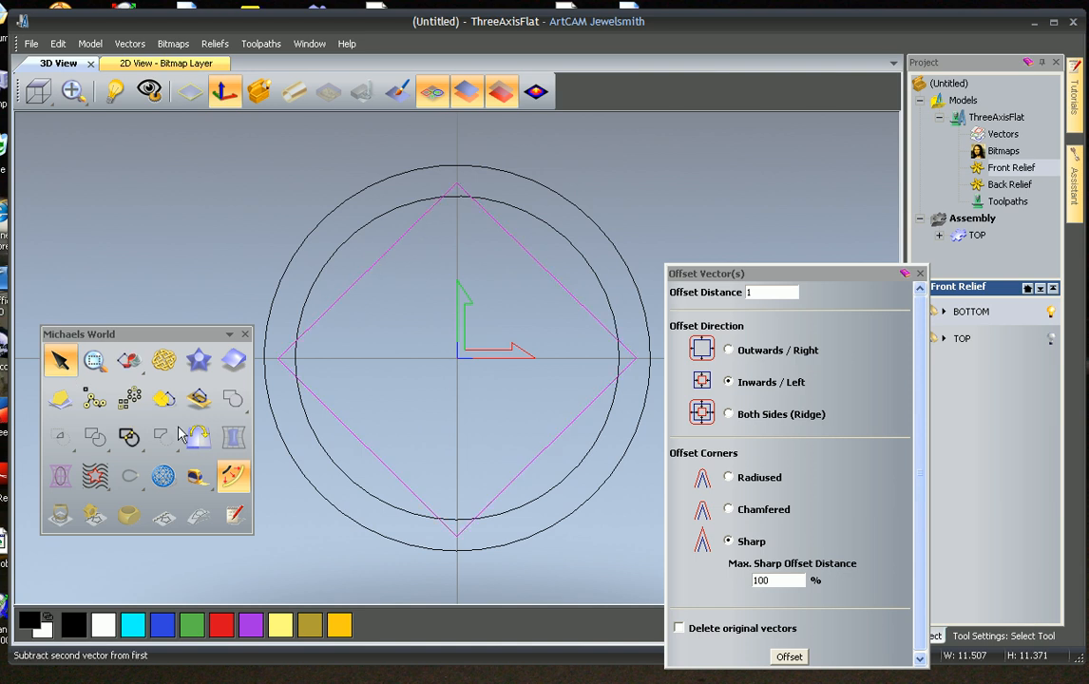
# Offset the diamond inward to create its inset band.
pyautogui.click(233, 475)
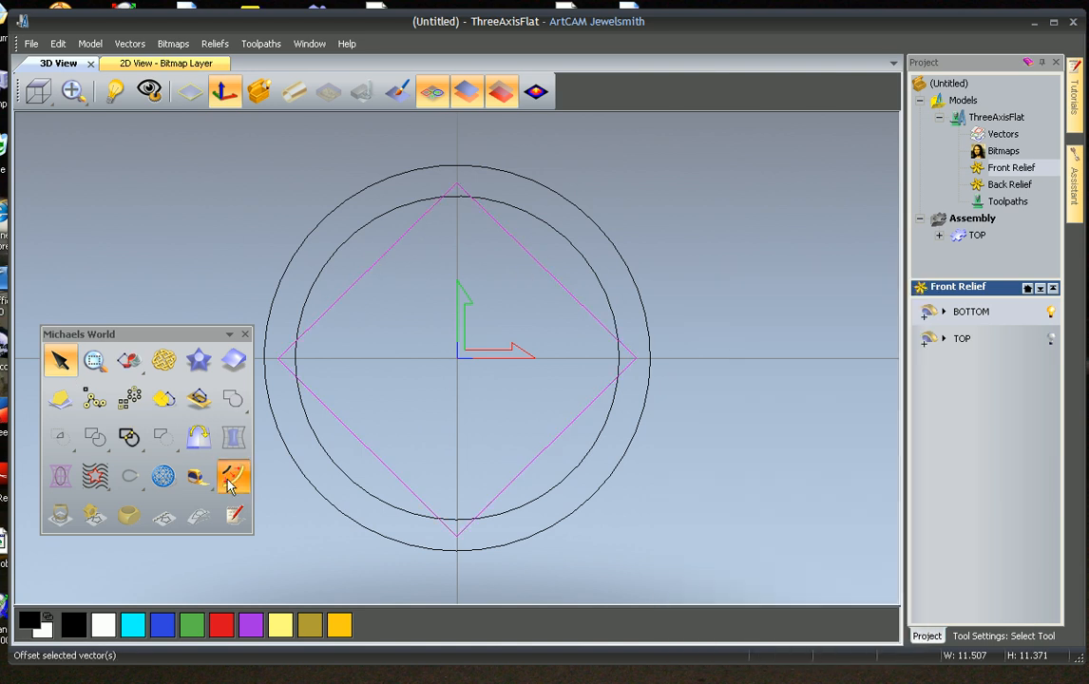
pyautogui.click(233, 475)
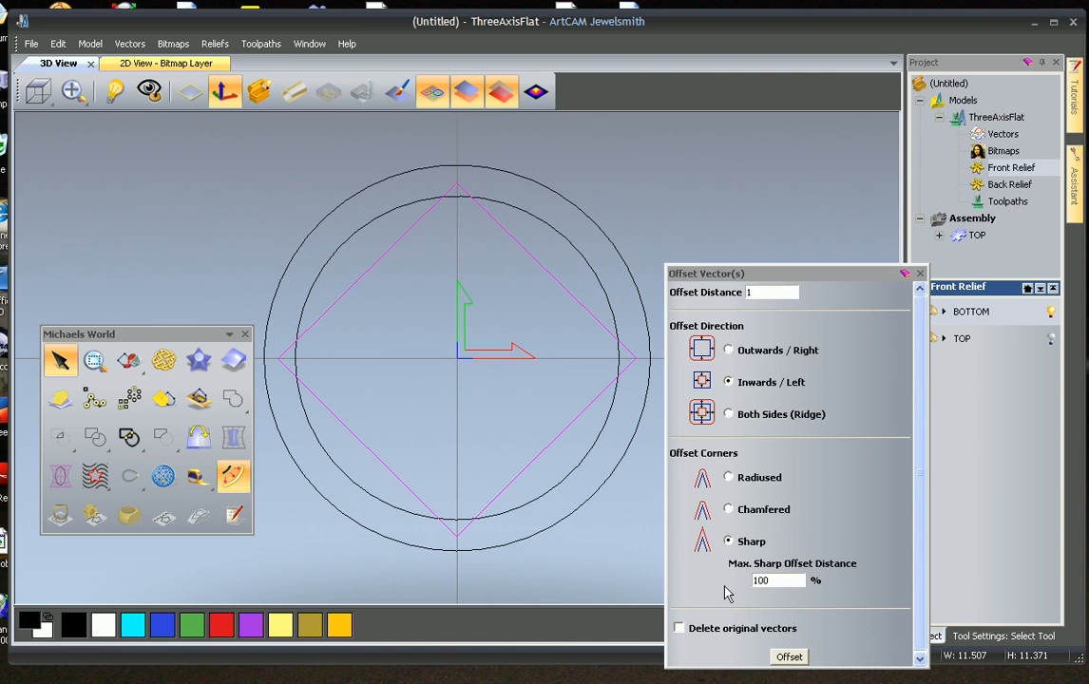
pyautogui.click(788, 657)
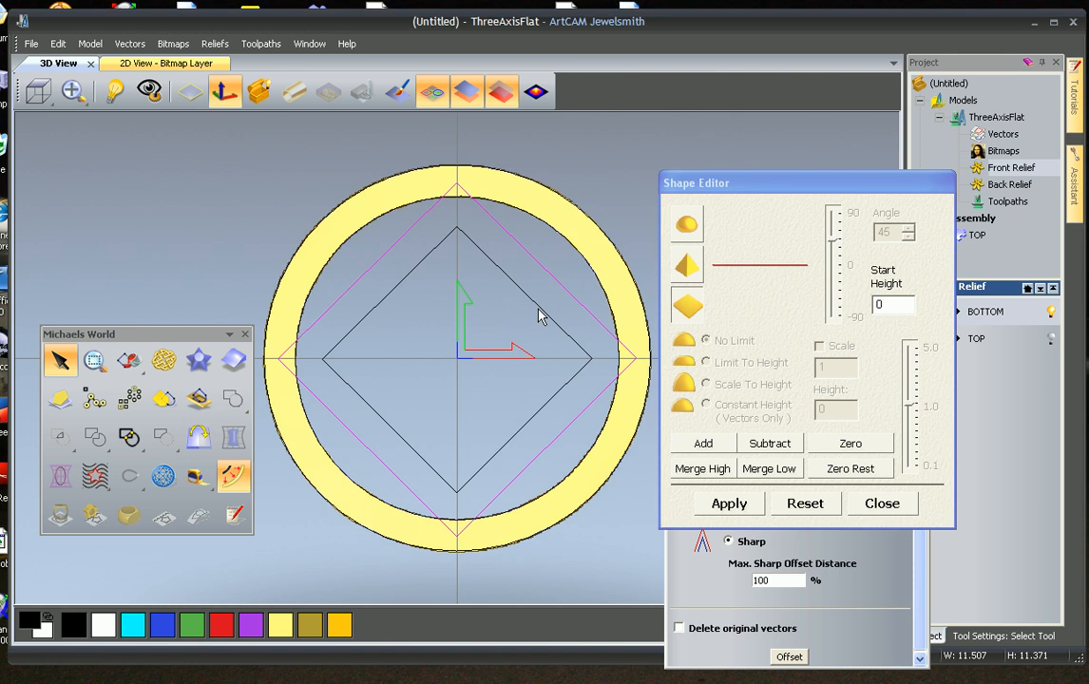
# Give the ring and diamond band a flat profile with start height .5 and add to the relief.
pyautogui.click(892, 304)
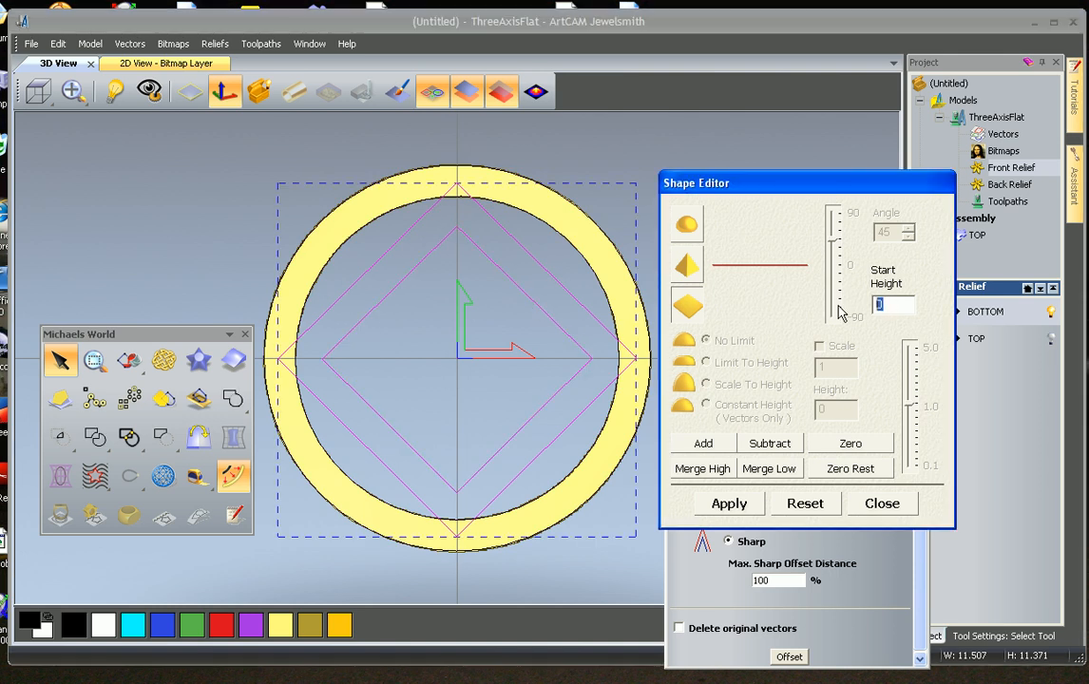
pyautogui.write('.5')
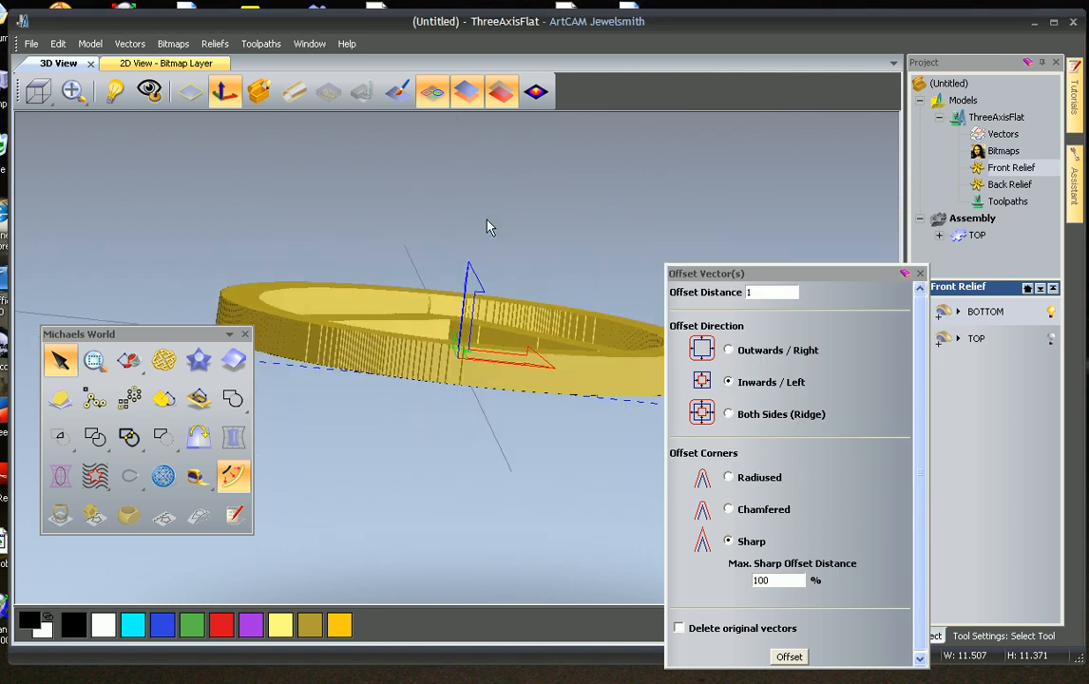
pyautogui.click(164, 475)
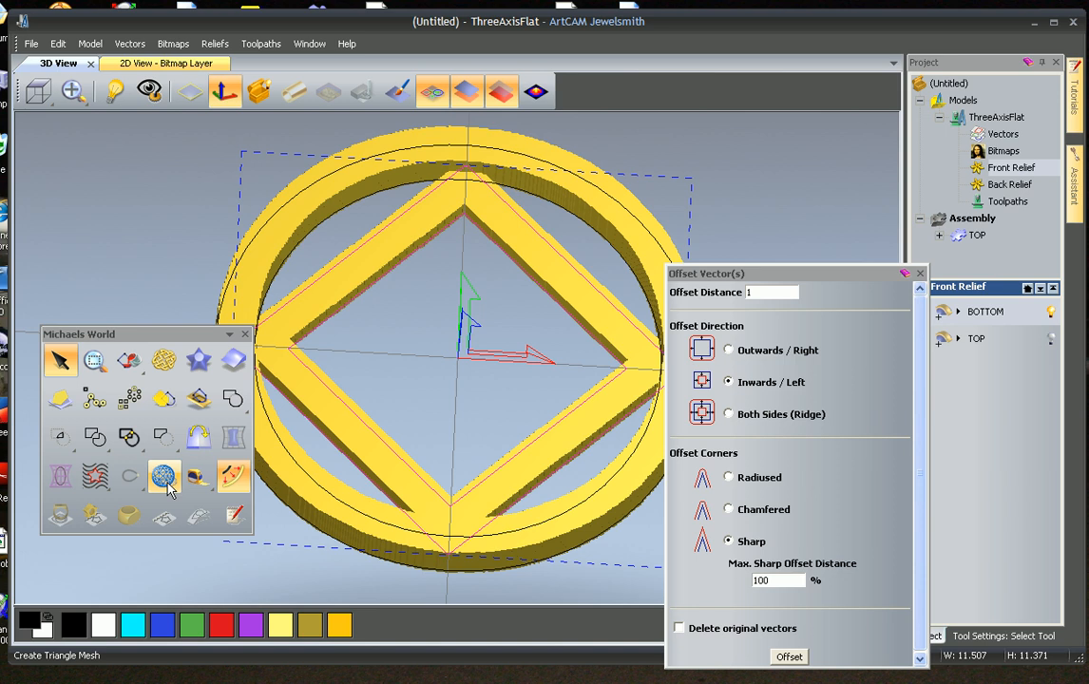
# Create a flat-backed triangle mesh named BOTTOM from the relief and add it to the project.
pyautogui.click(164, 475)
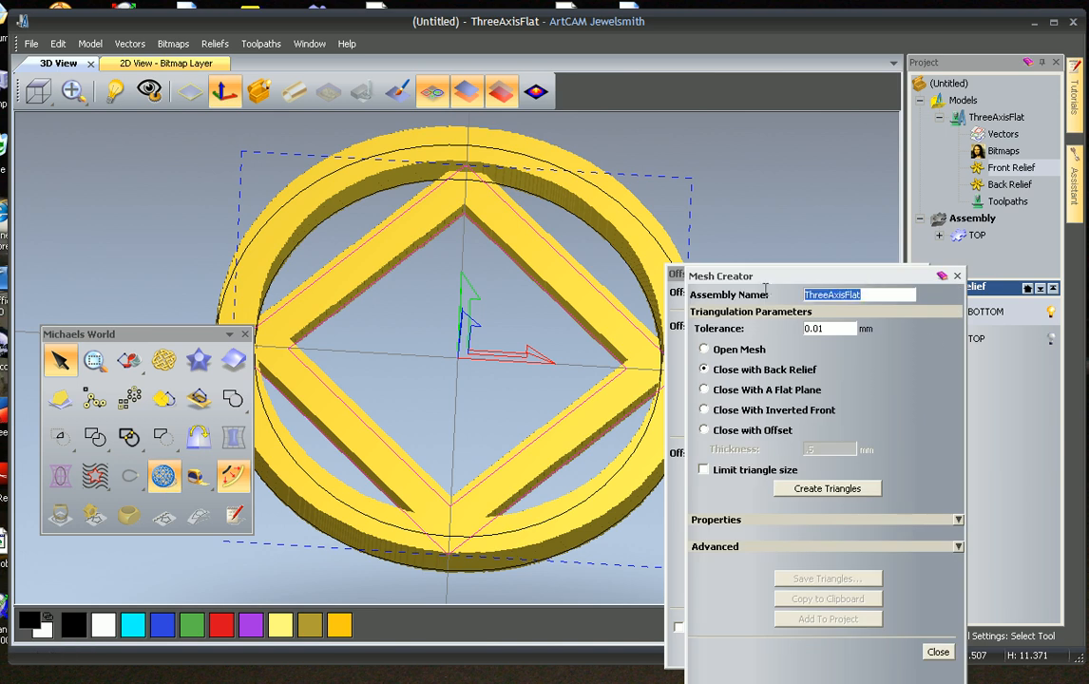
pyautogui.write('BOTTOM')
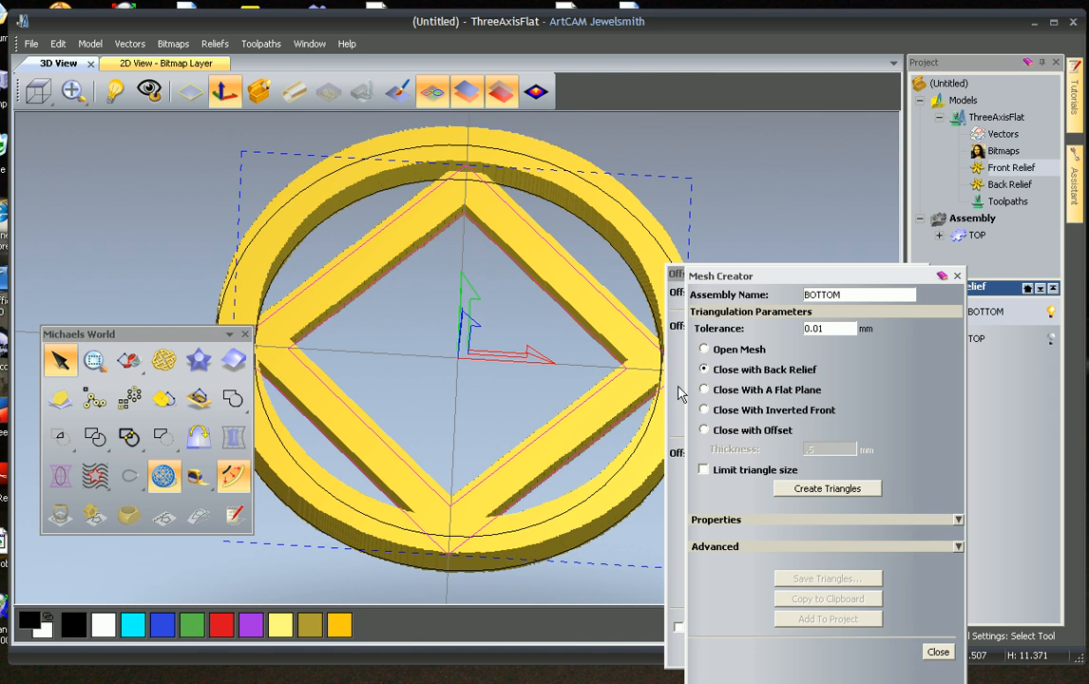
pyautogui.click(703, 389)
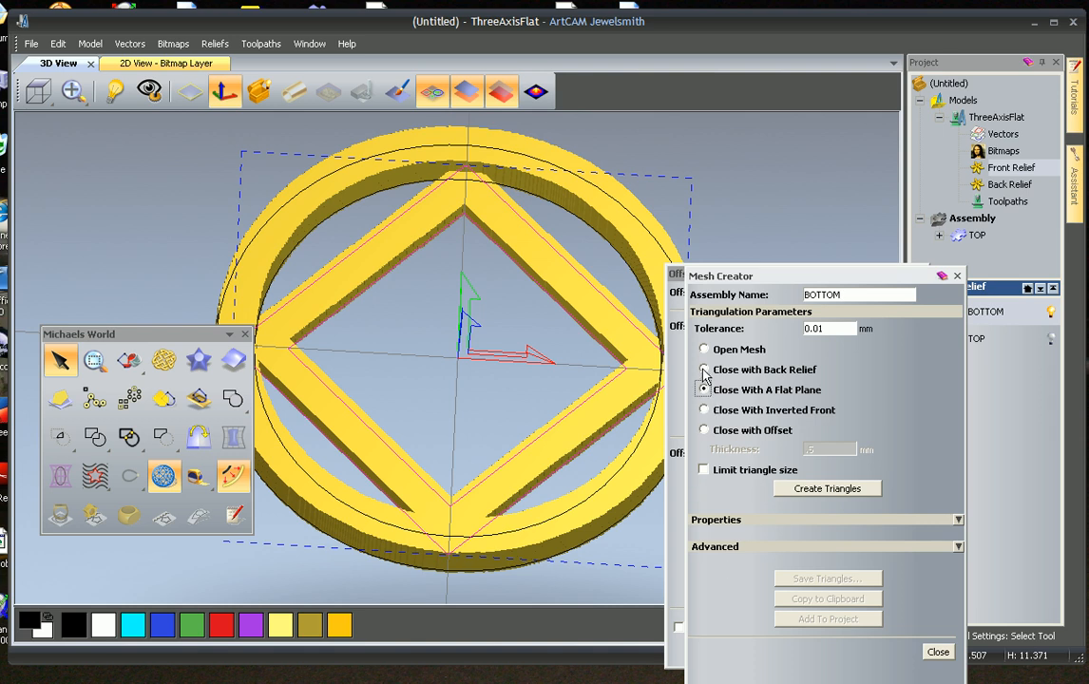
pyautogui.click(702, 389)
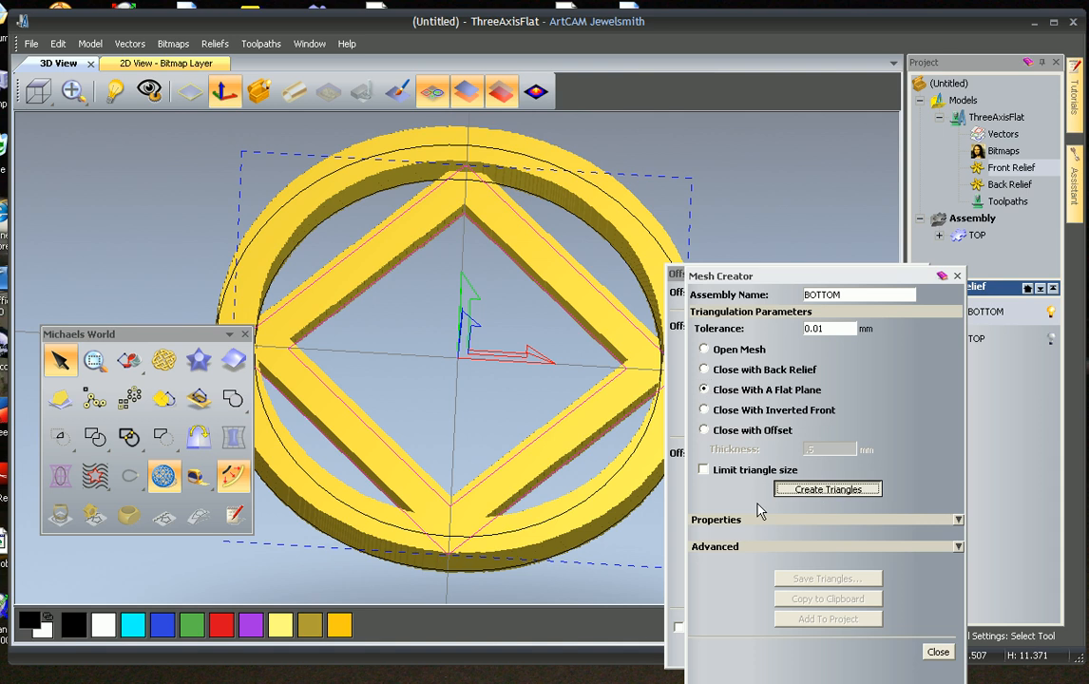
pyautogui.click(827, 489)
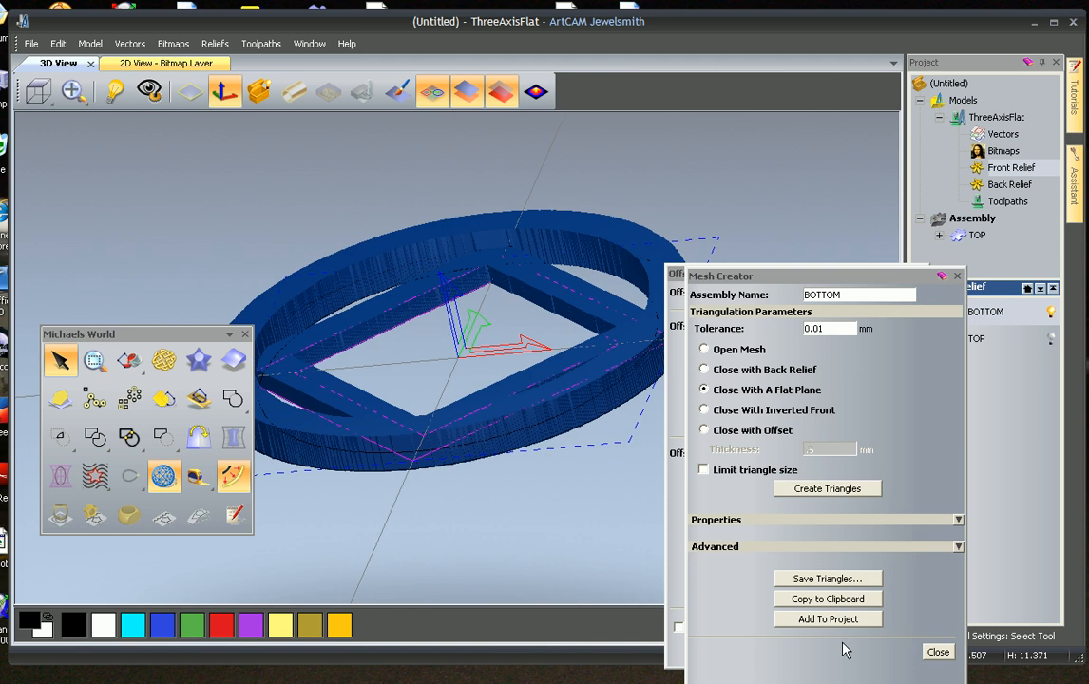
pyautogui.click(826, 486)
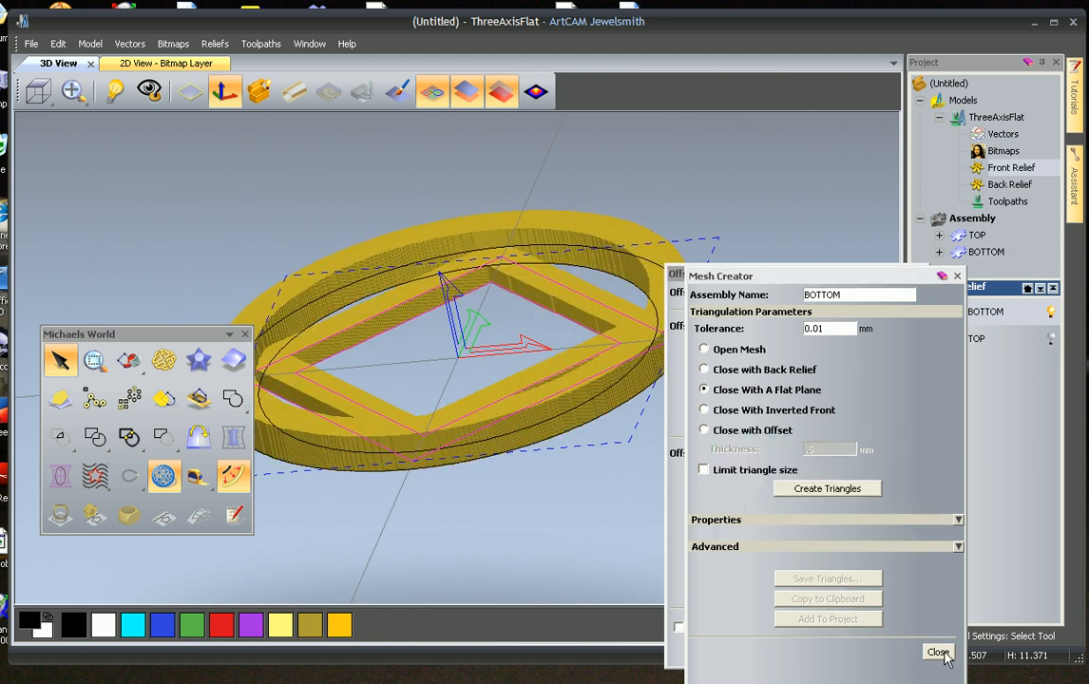
pyautogui.click(936, 654)
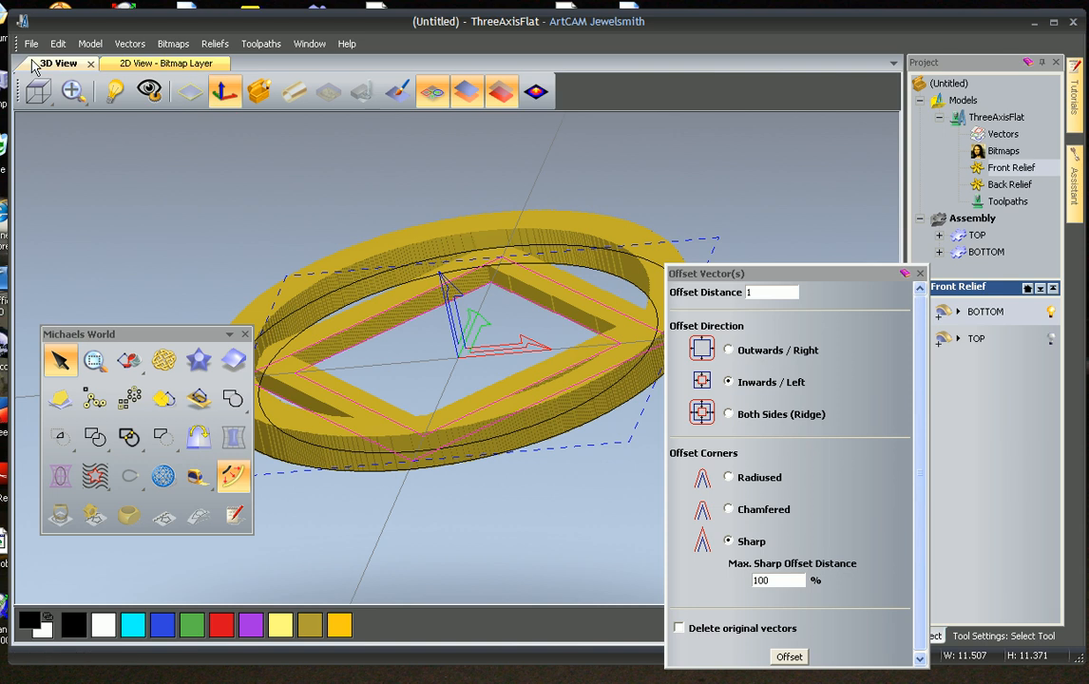
pyautogui.click(30, 43)
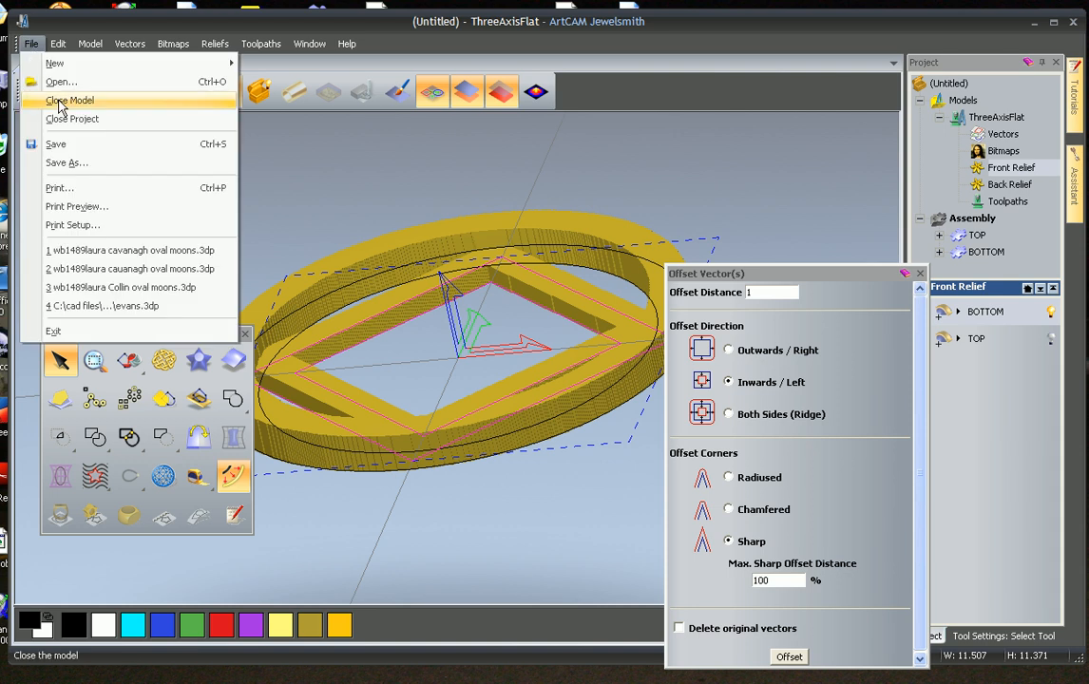
# Close the relief model and show the assembly with TOP and BOTTOM meshes together.
pyautogui.click(68, 98)
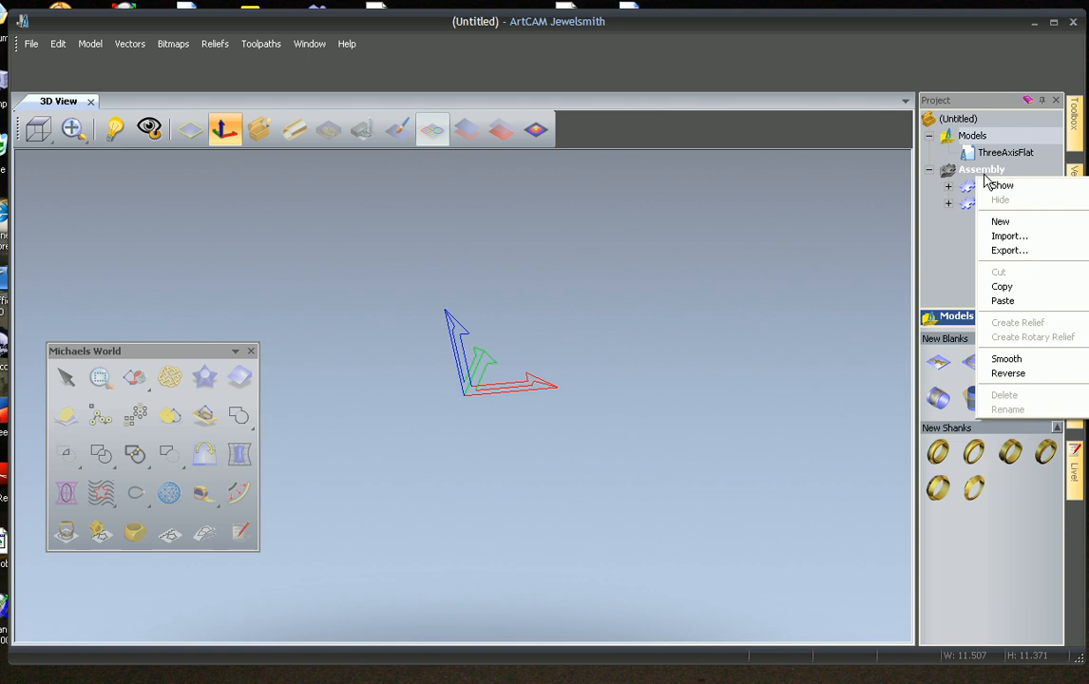
pyautogui.click(1003, 186)
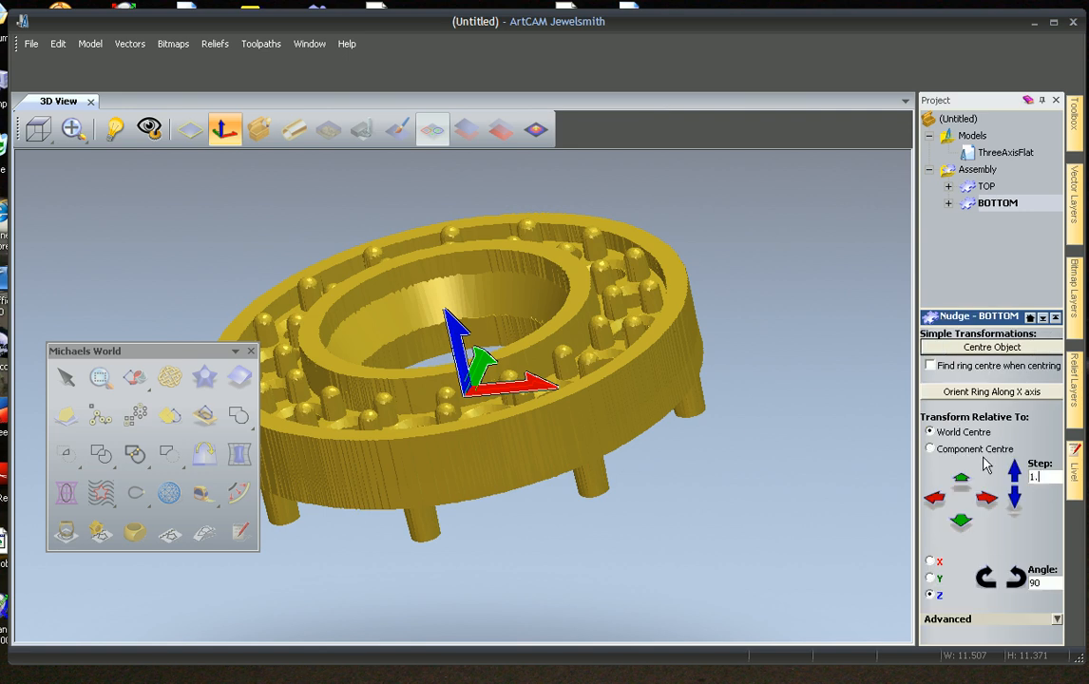
# Nudge the BOTTOM mesh down beneath TOP and orbit to check the assembled pendant.
pyautogui.click(1015, 498)
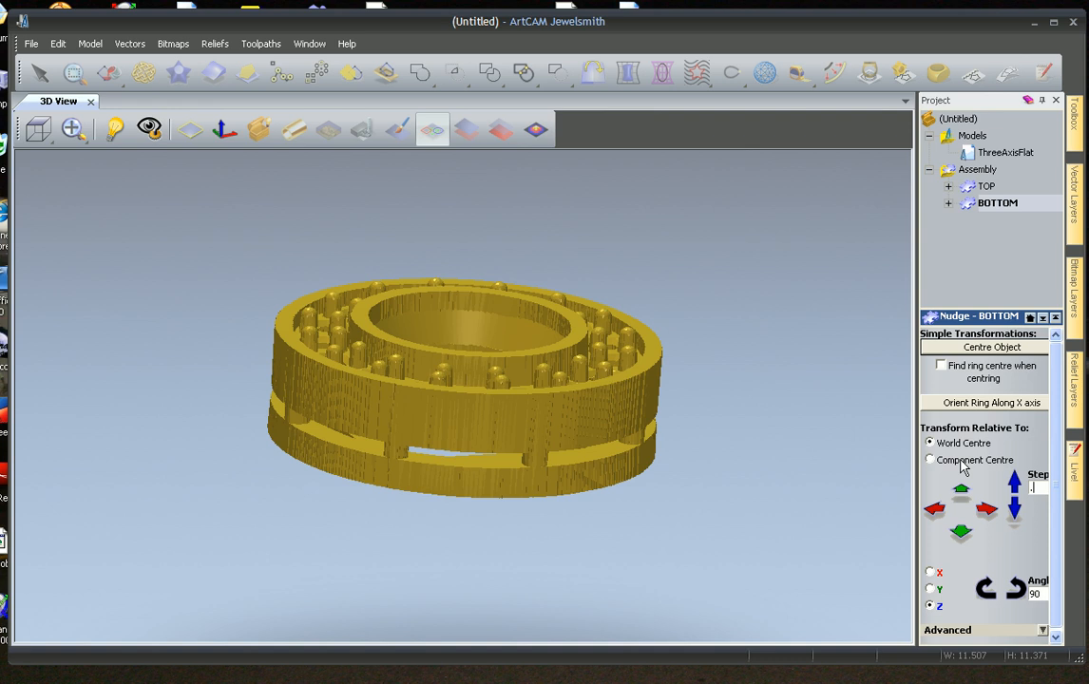
pyautogui.click(1014, 509)
pyautogui.write('5')
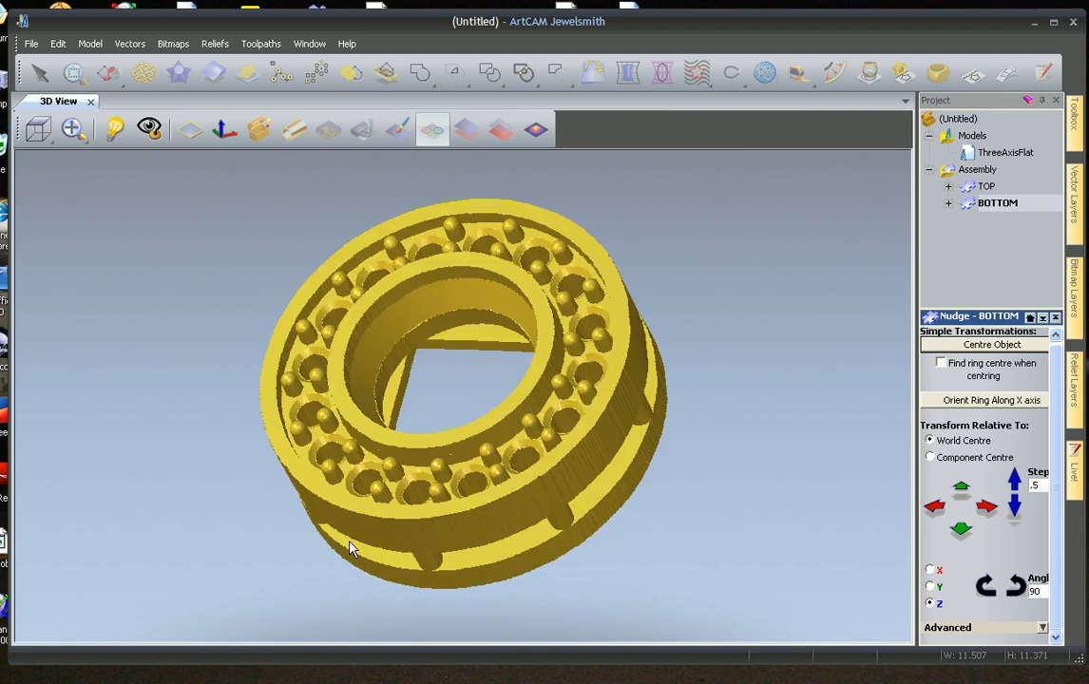
pyautogui.moveTo(351, 551); pyautogui.dragTo(358, 579)
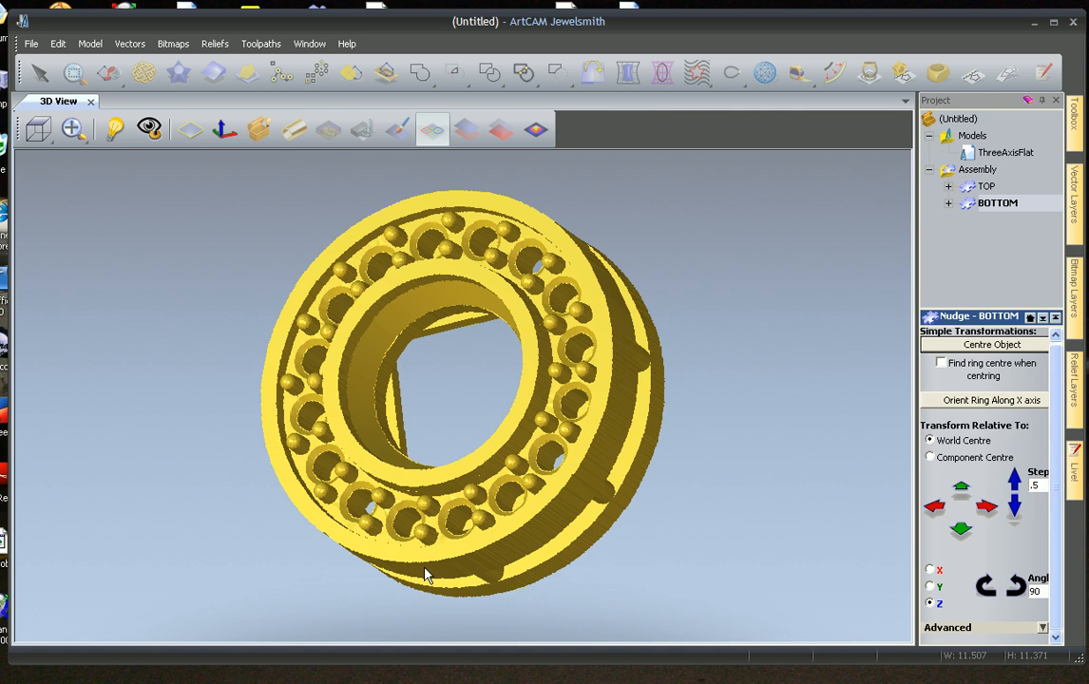
pyautogui.moveTo(445, 444)
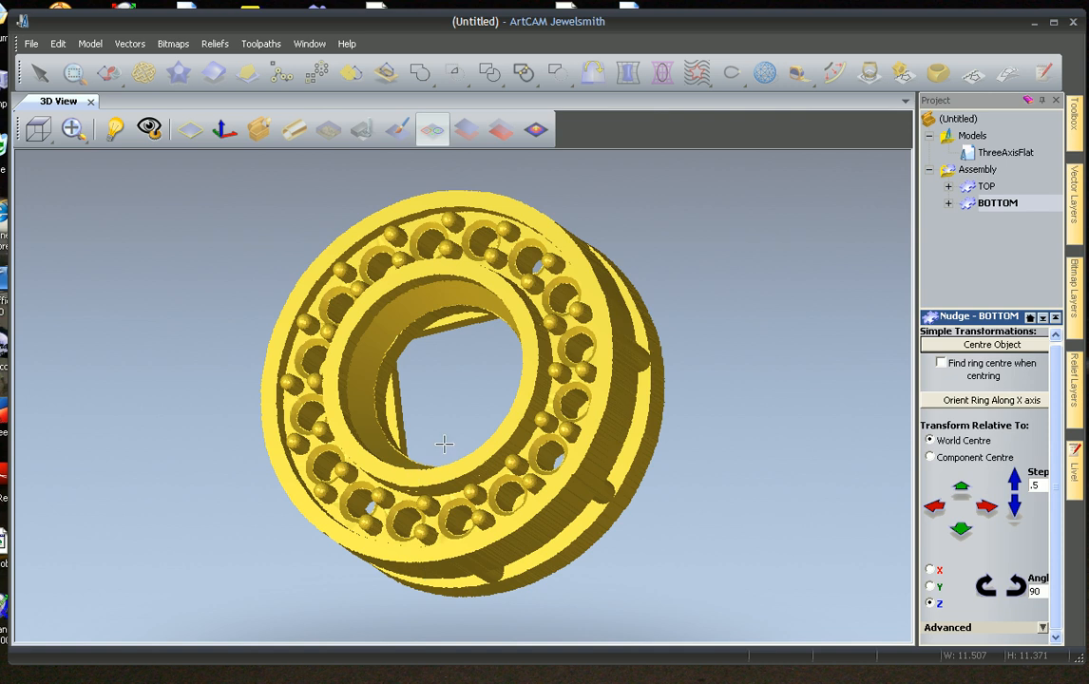